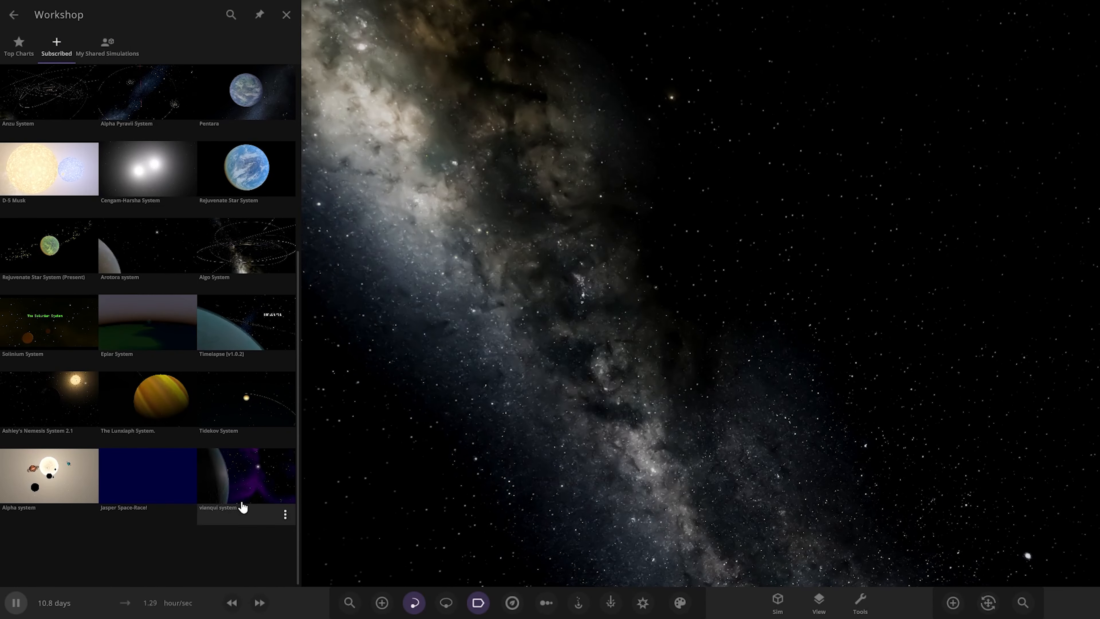
Load the 'vianqui system' simulation from the subscribed Workshop items
left_click(286, 14)
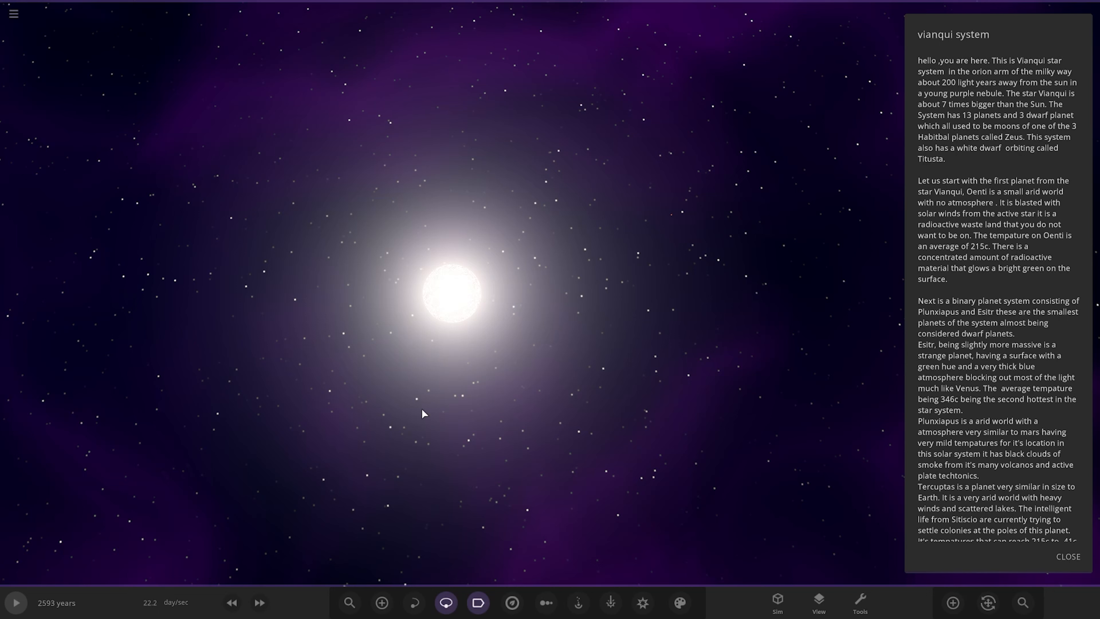
mouse_move(372, 309)
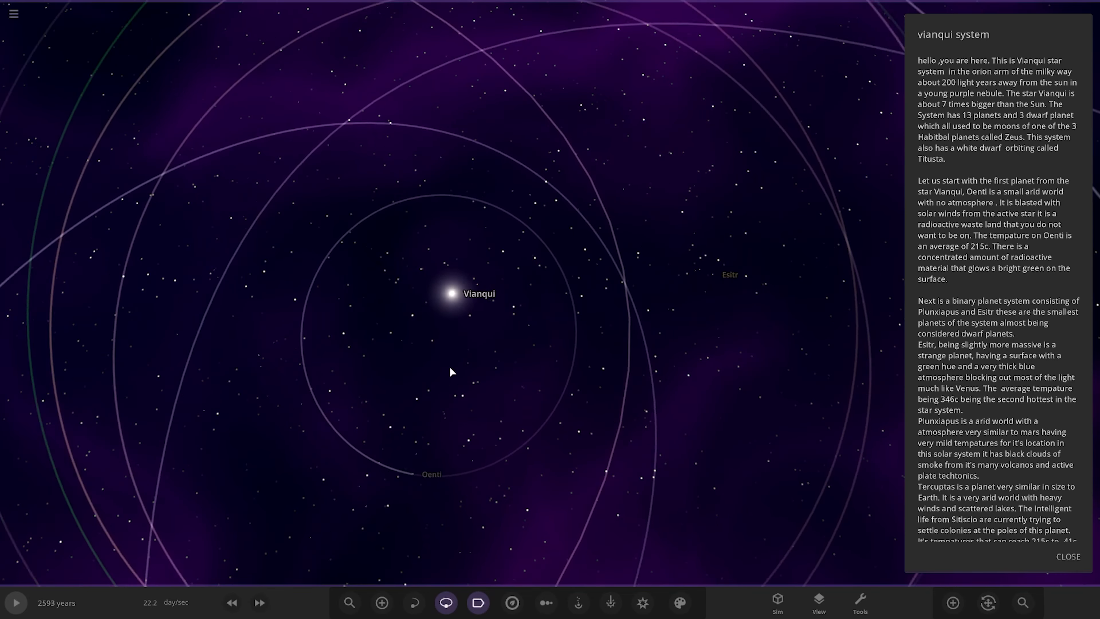
Show Vianqui's orbit paths with planet names, then zoom in toward the innermost planet Oenti
left_click(449, 291)
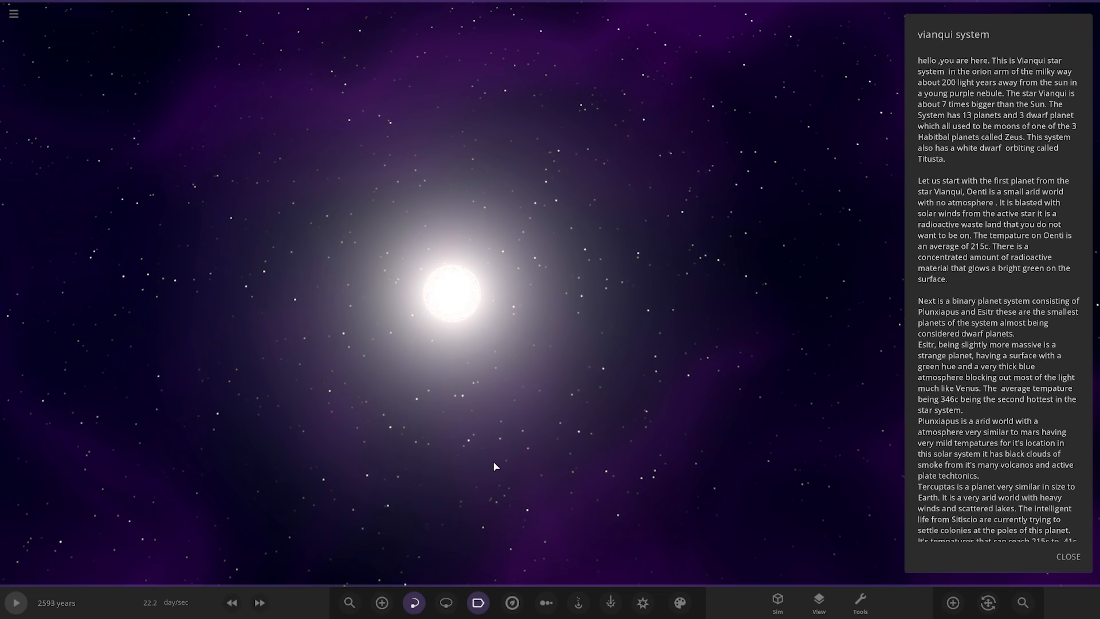
left_click(478, 602)
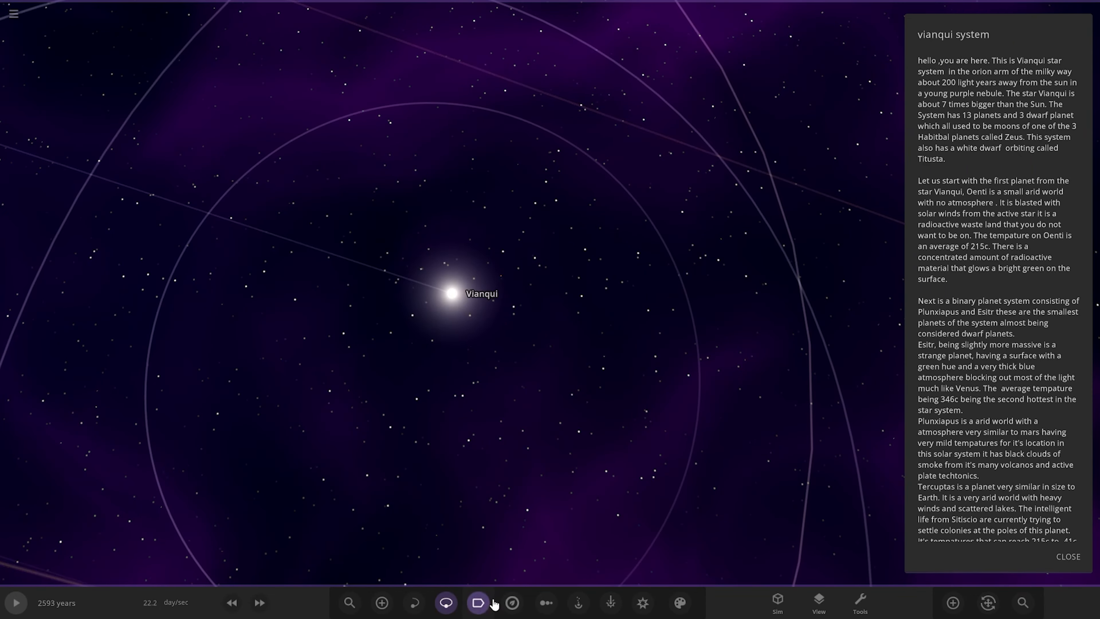
left_click(477, 602)
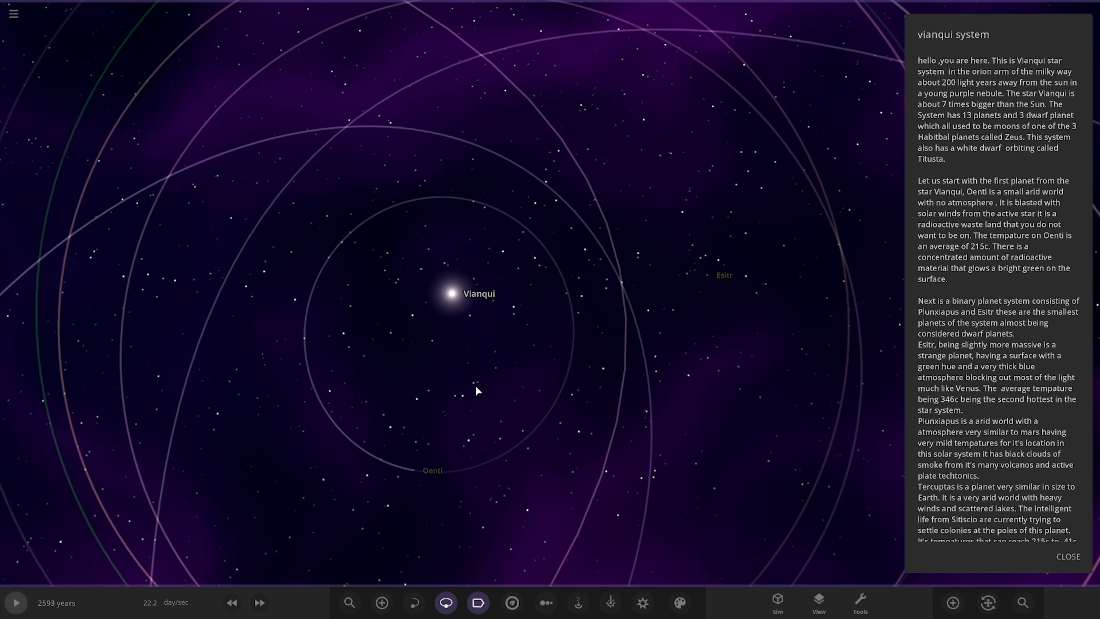
scroll("down", 3)
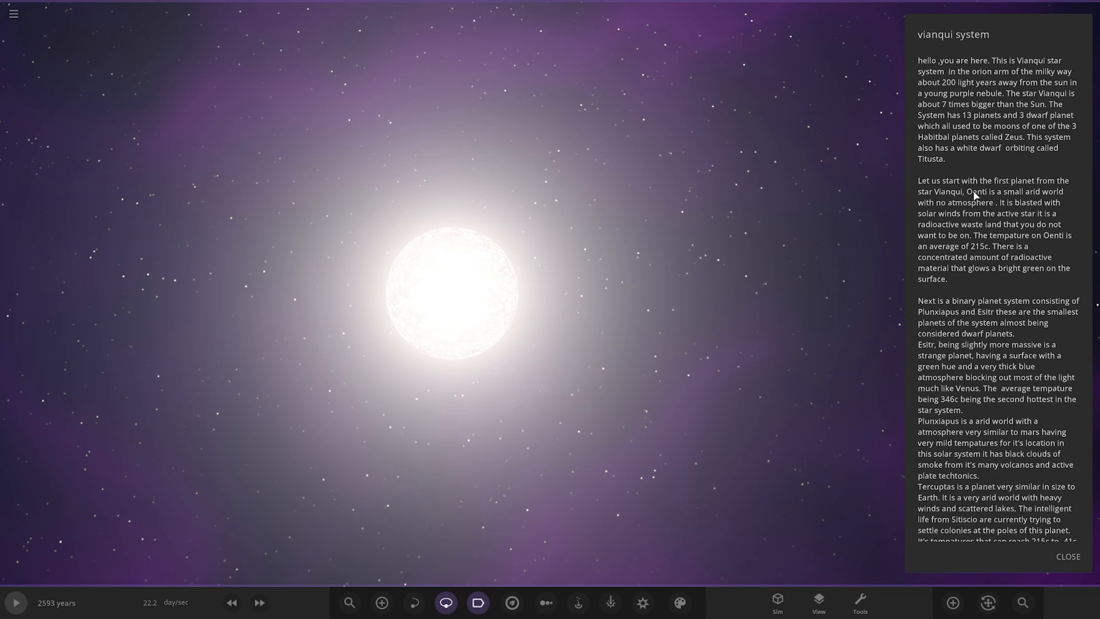
mouse_move(975, 197)
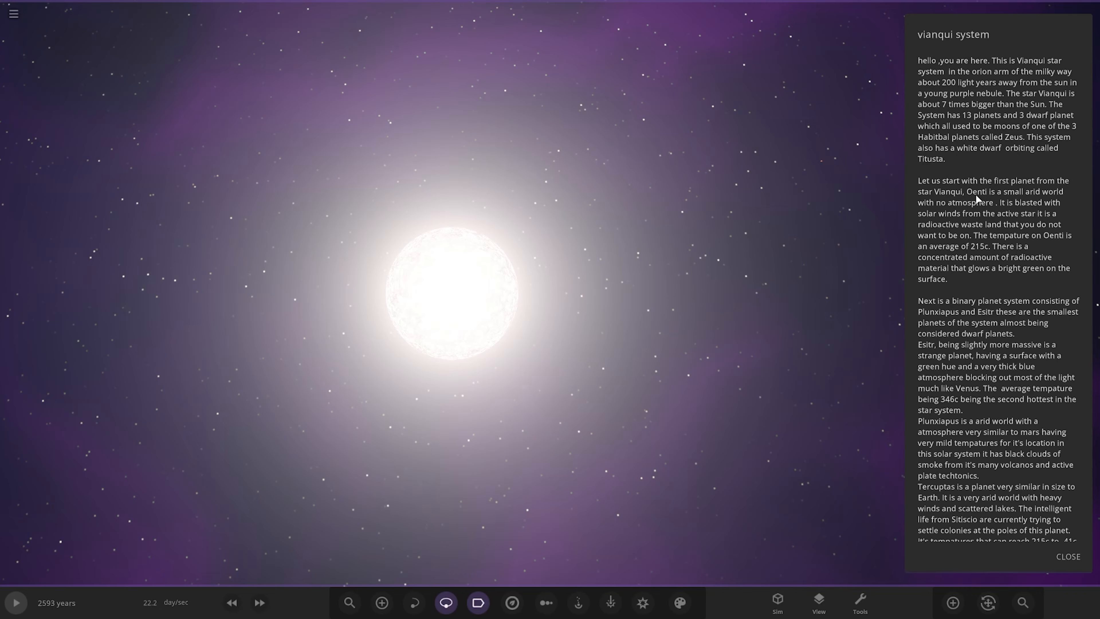
scroll("down", 3)
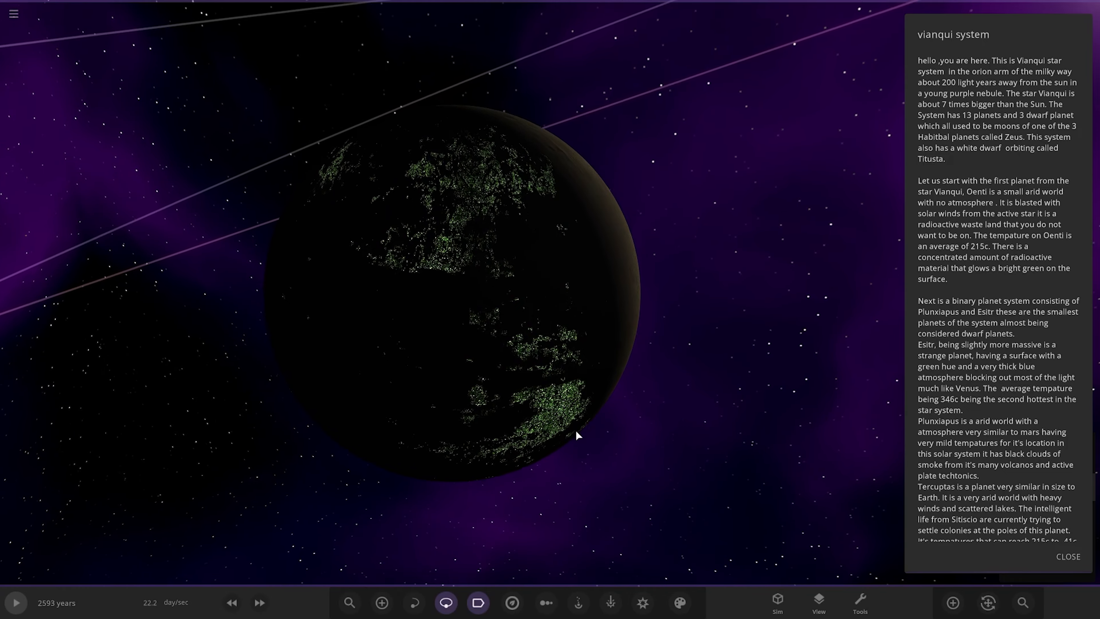
scroll("up", 3)
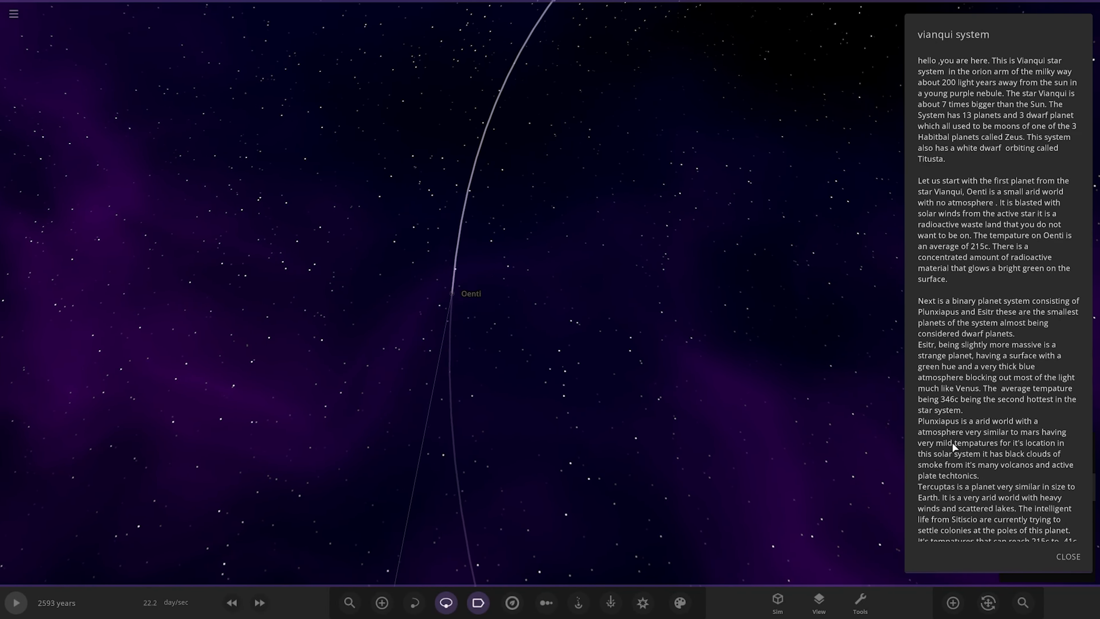
Zoom out to the binary pair Plunxiapus and Esitr circling each other, with their guide text shown
scroll("down", 3)
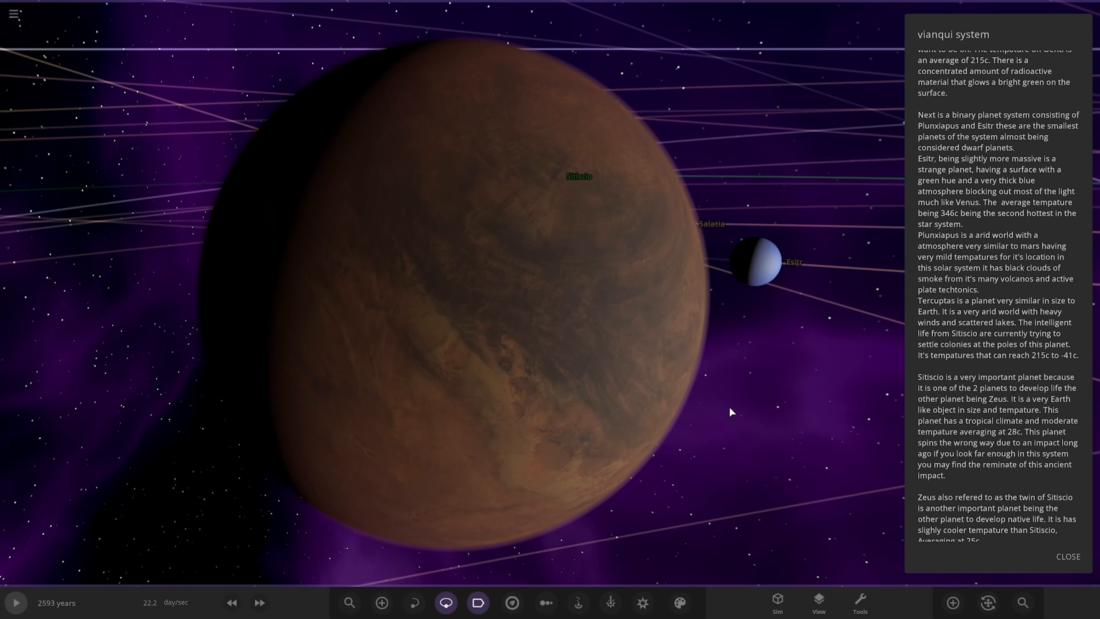
mouse_move(929, 135)
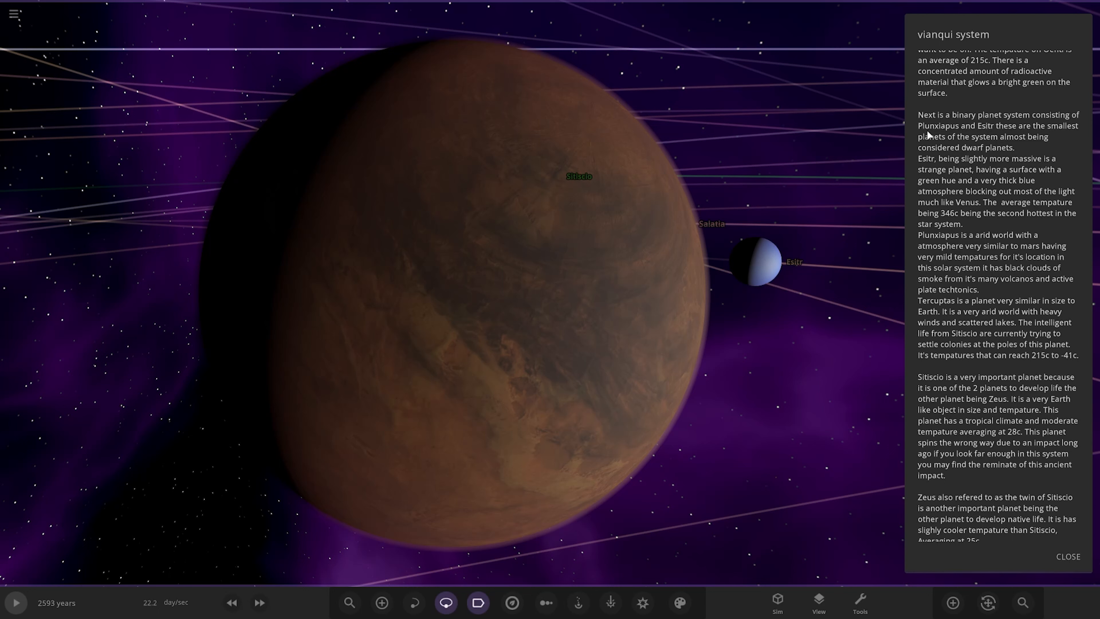
mouse_move(1032, 147)
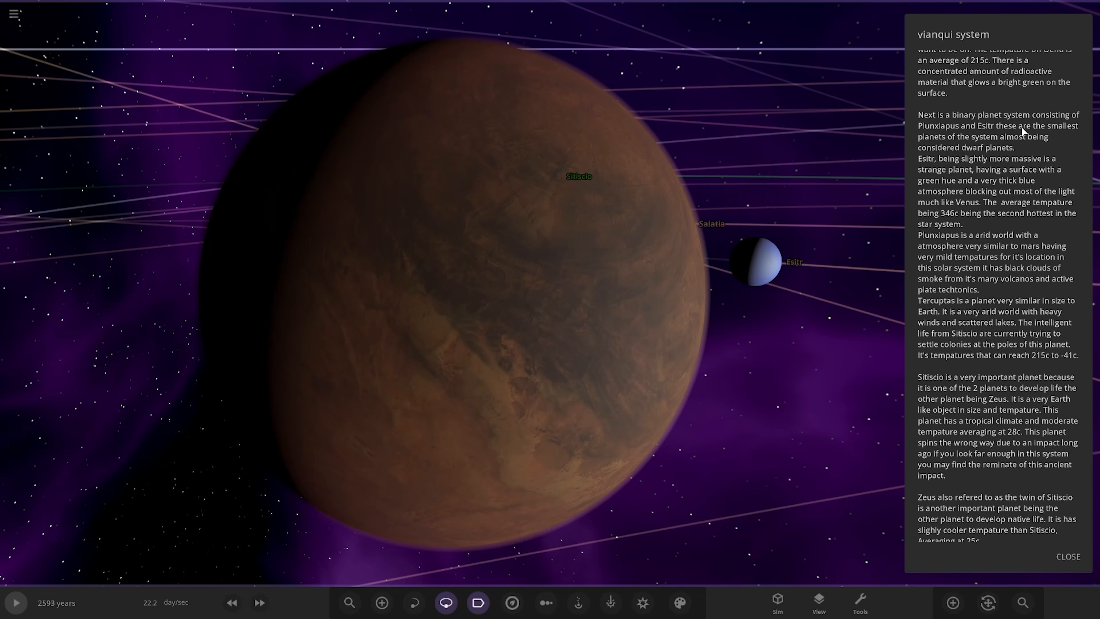
scroll("down", 3)
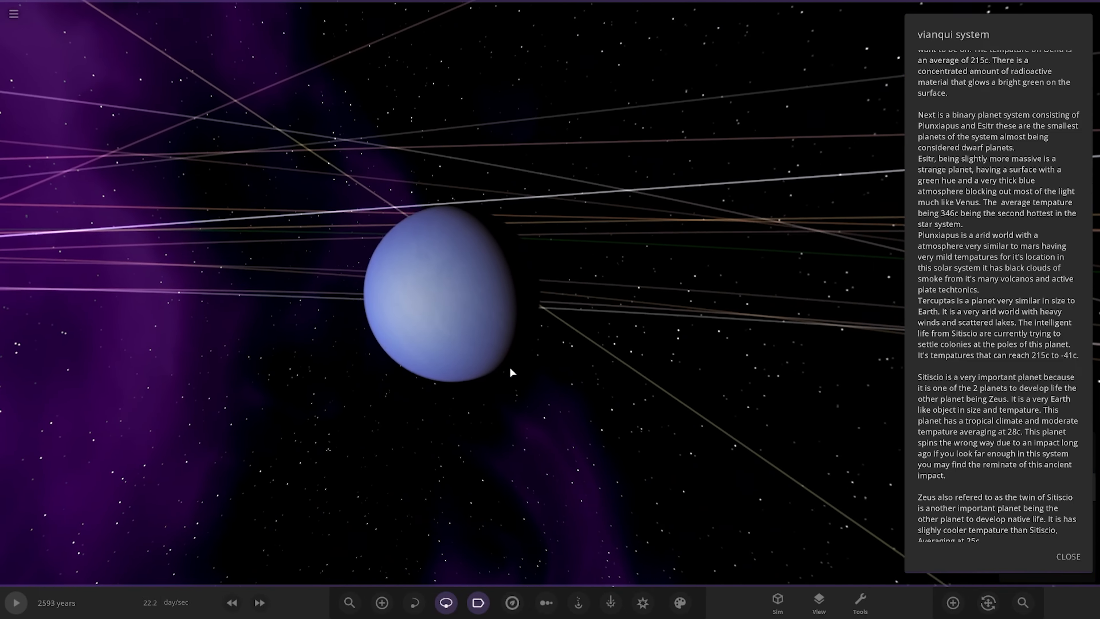
scroll("up", 3)
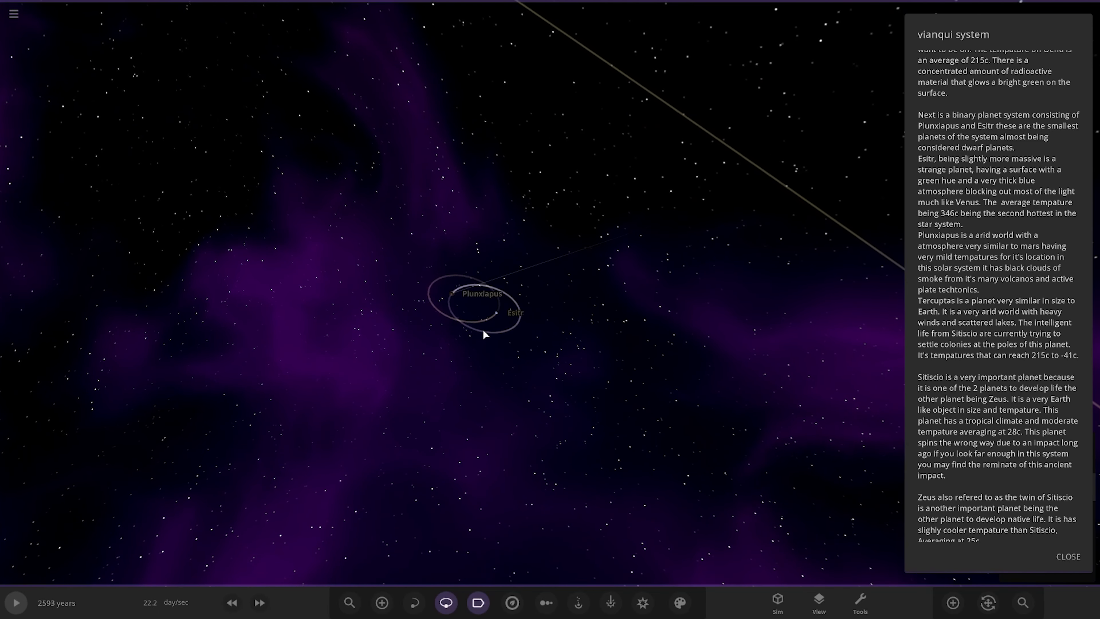
Zoom past Tercuptas and its moon Moran to a close-up of the cratered reddish planet
scroll("down", 3)
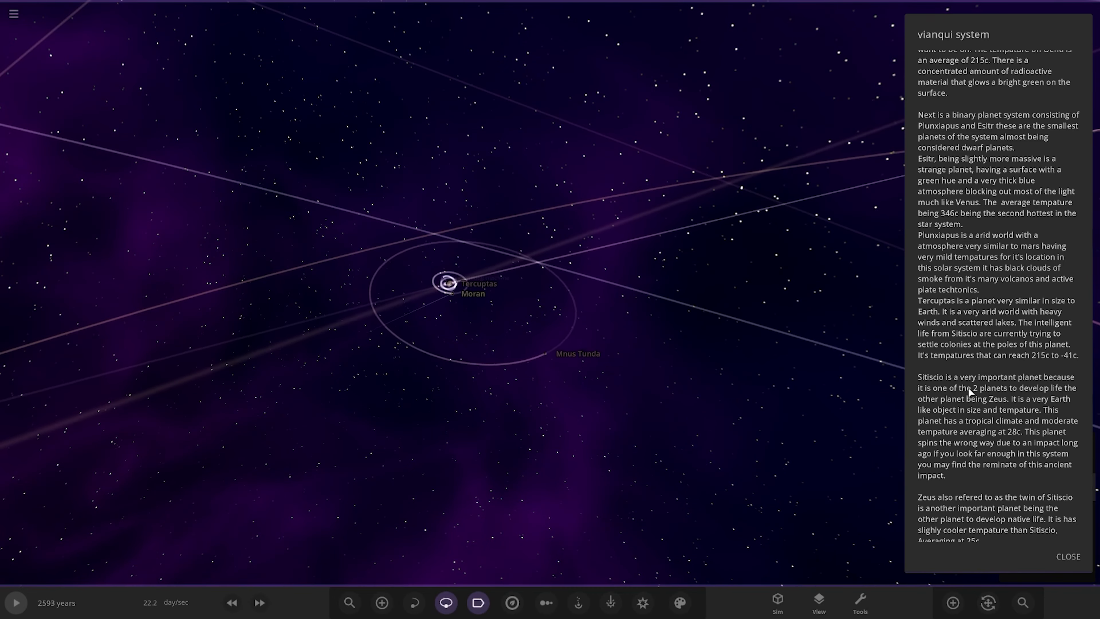
scroll("down", 3)
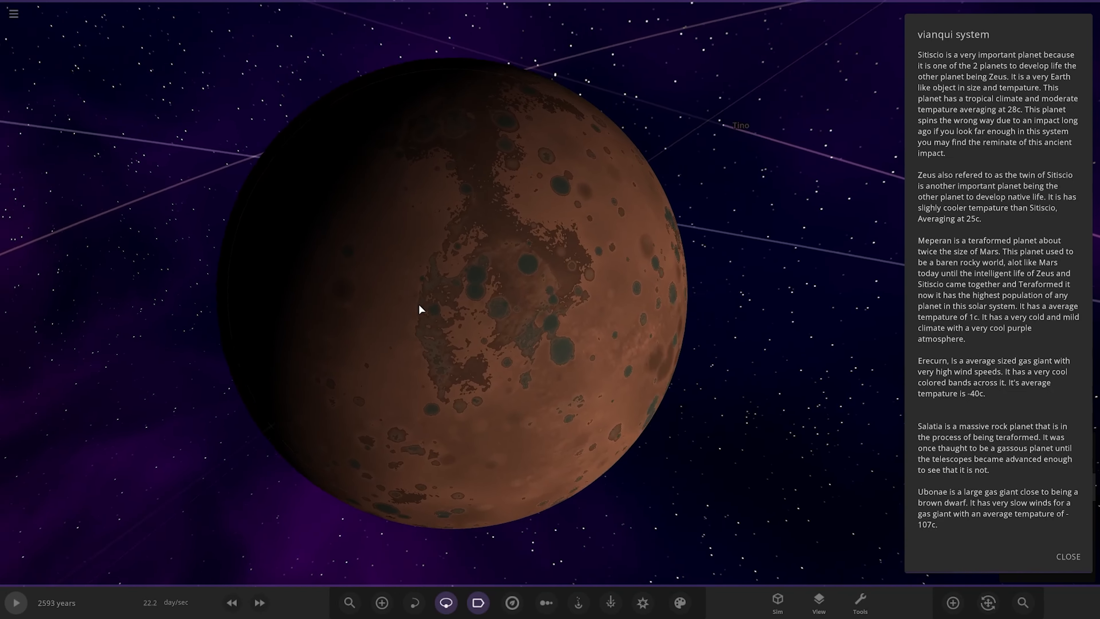
Zoom out around Earth-like Sitiscio and select its moon Minusta to show its Overview properties
scroll("down", 3)
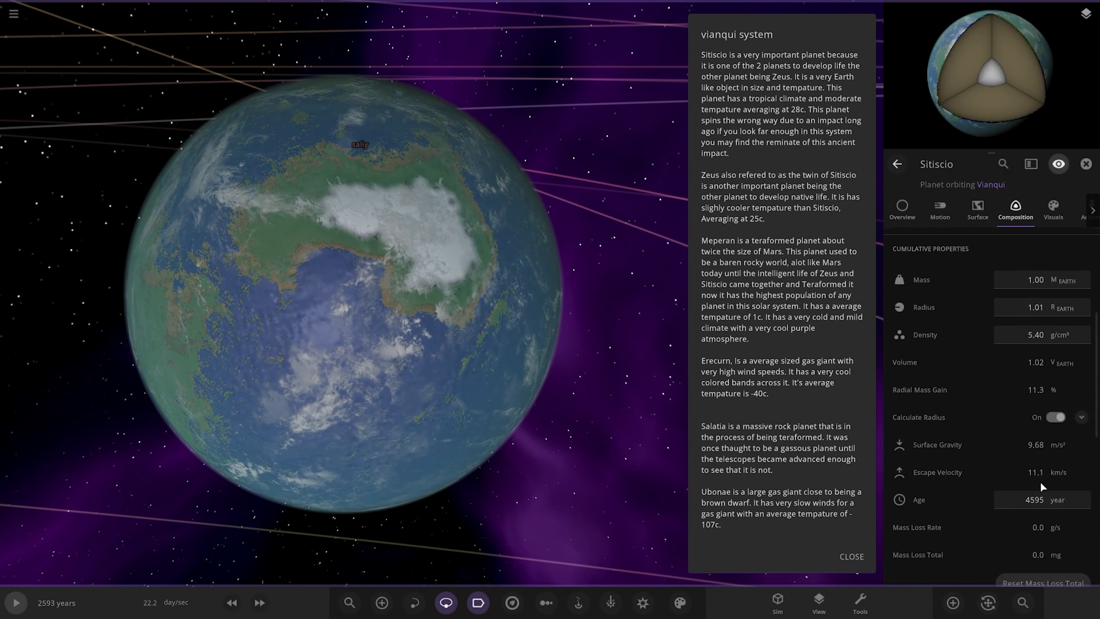
scroll("down", 3)
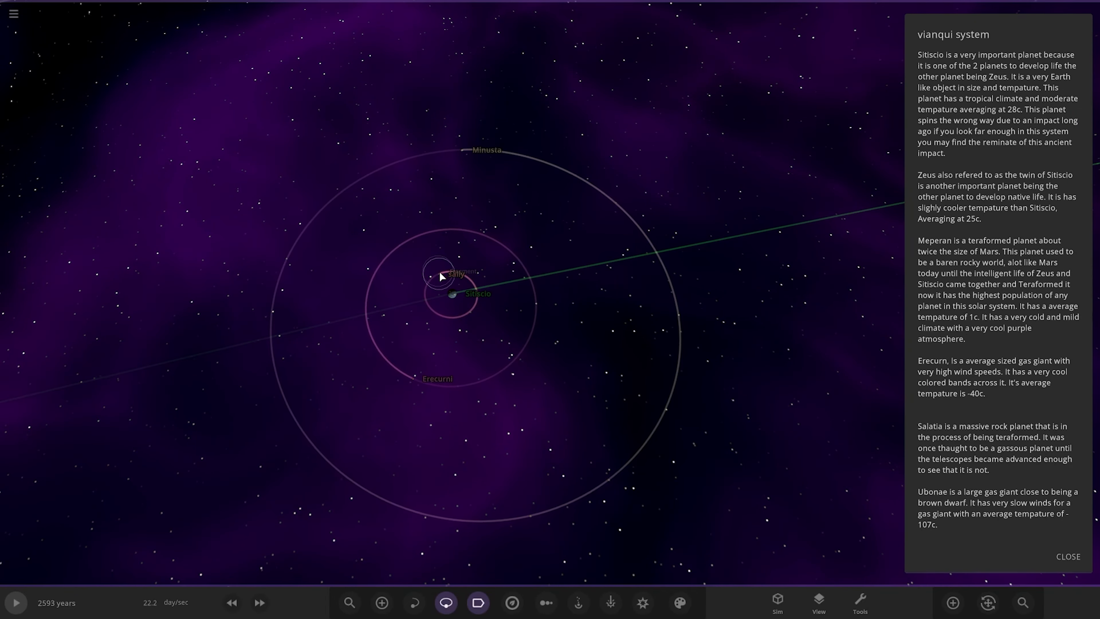
left_click(438, 272)
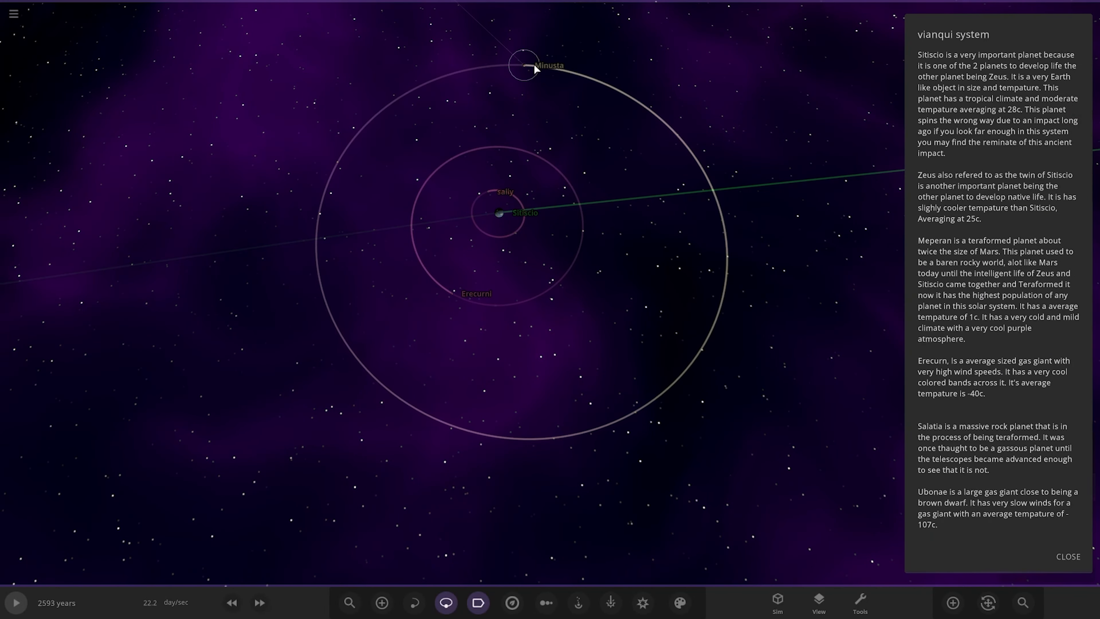
left_click(525, 65)
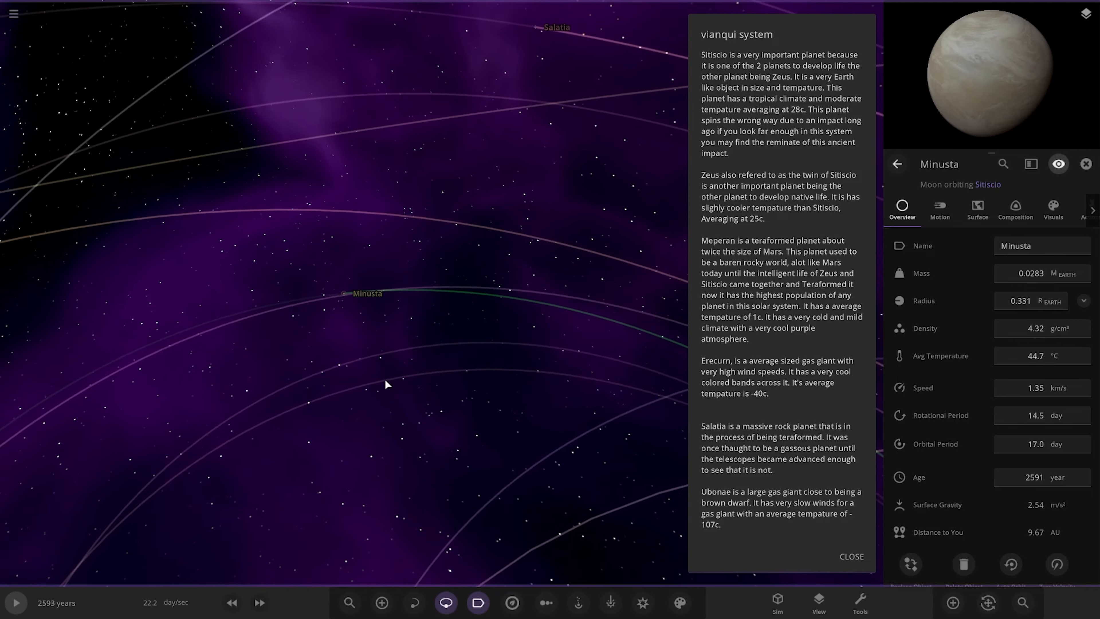
View Zeus's properties, then select its moons Ixia, Decun and Renascit in turn, ending on Renascit's Overview
scroll("down", 3)
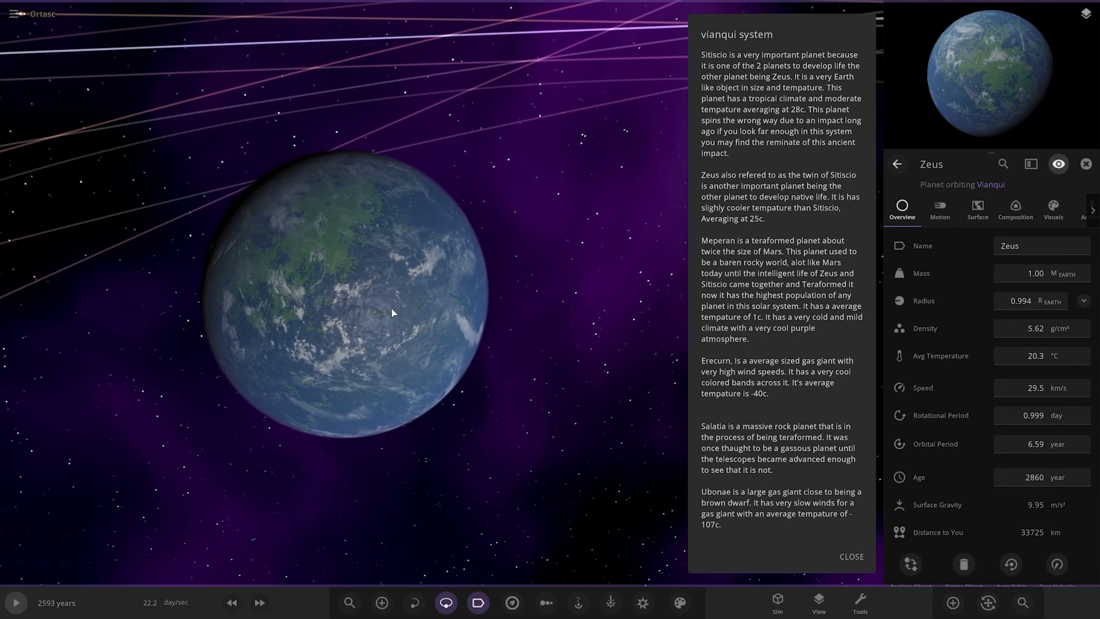
left_click(1014, 209)
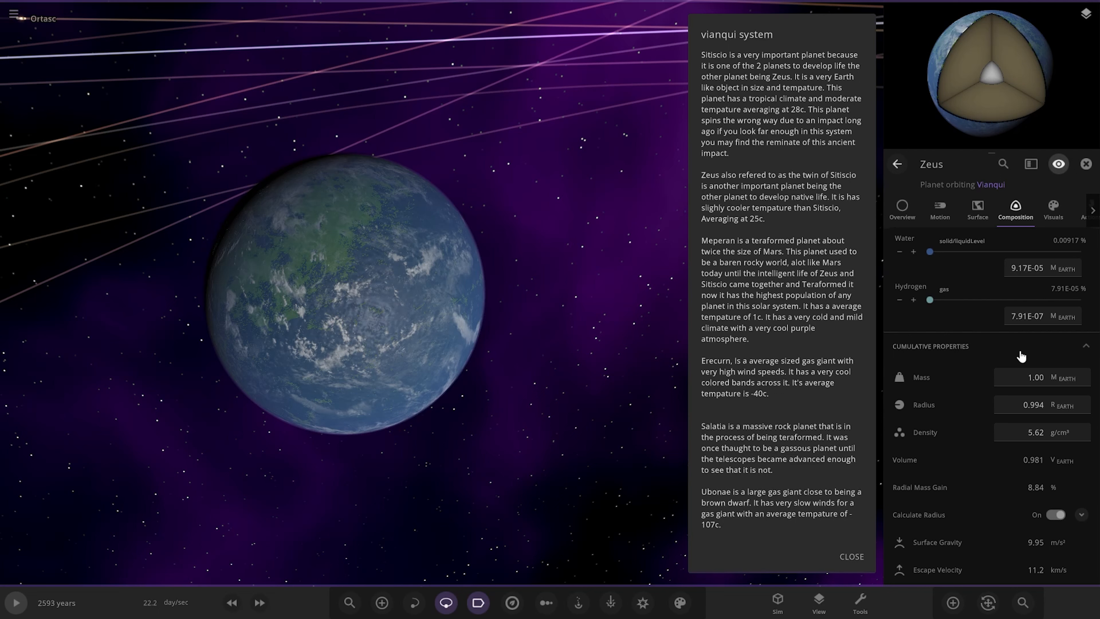
scroll("down", 3)
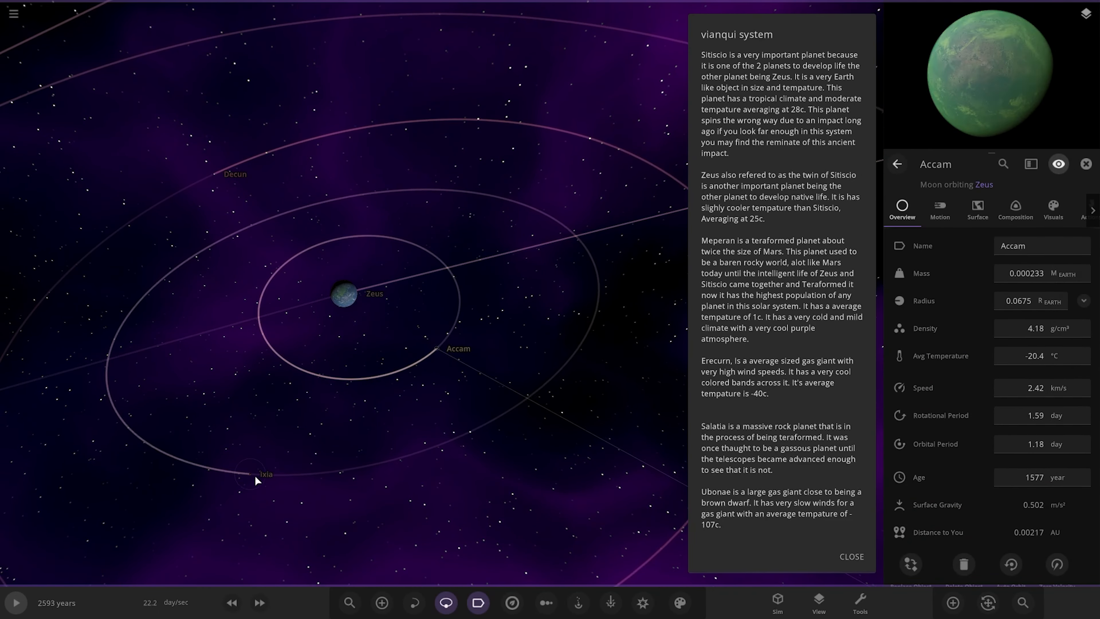
left_click(263, 474)
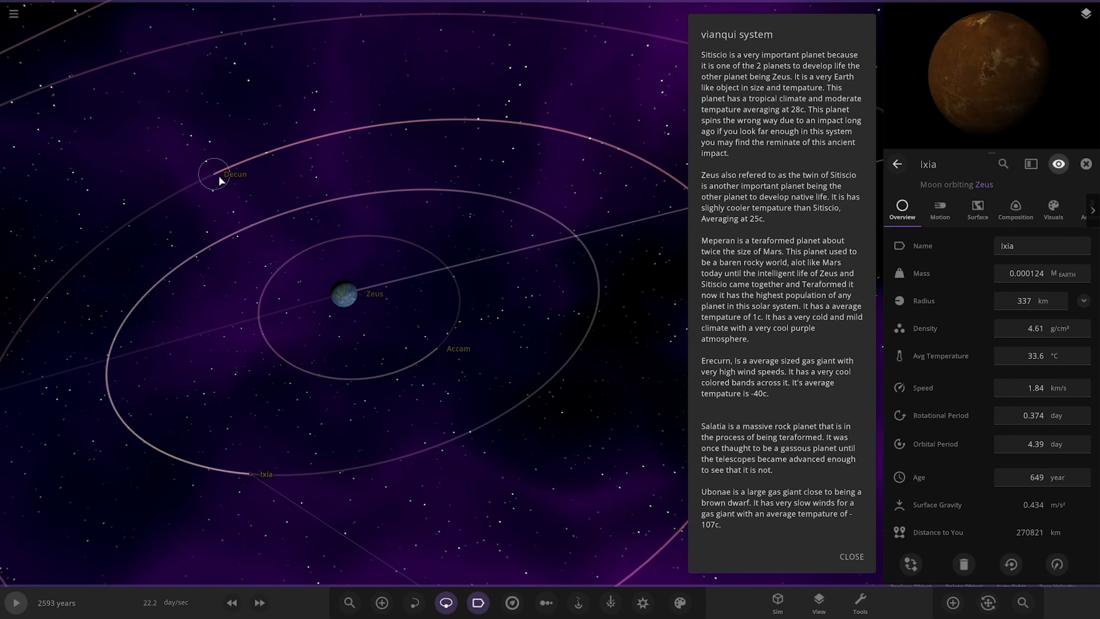
left_click(213, 174)
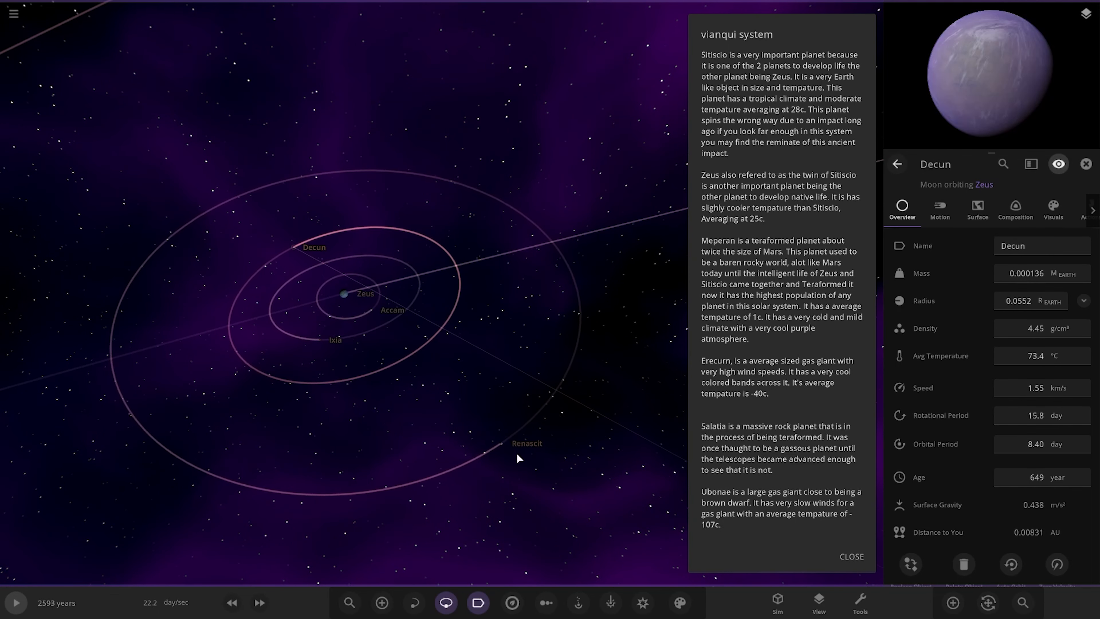
left_click(525, 442)
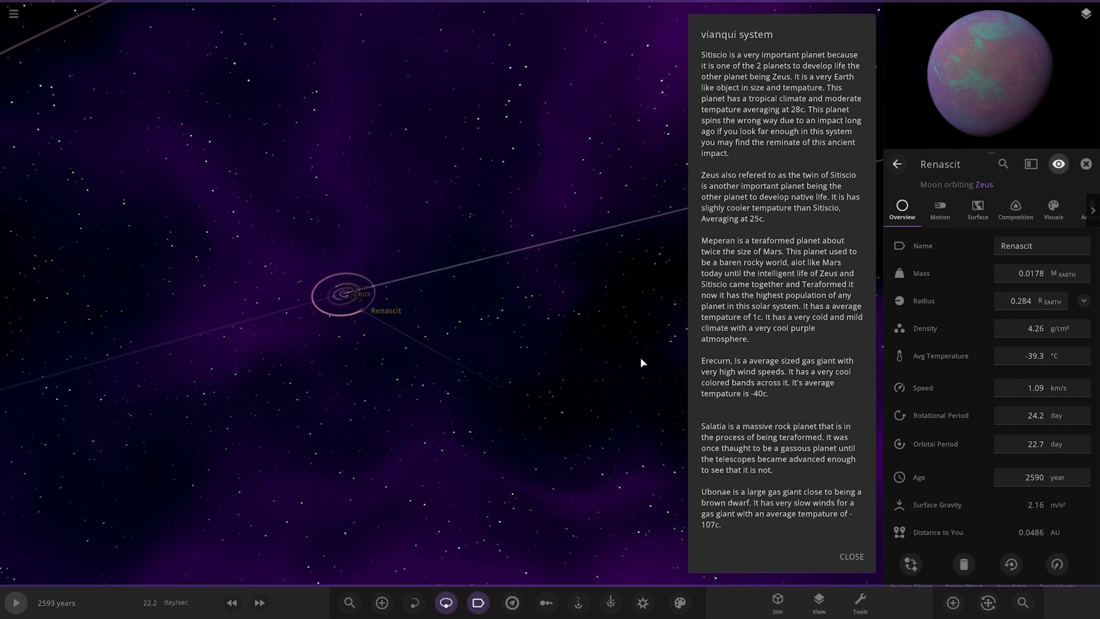
Zoom out to the system view and focus on the purple planet Mperan
scroll("down", 3)
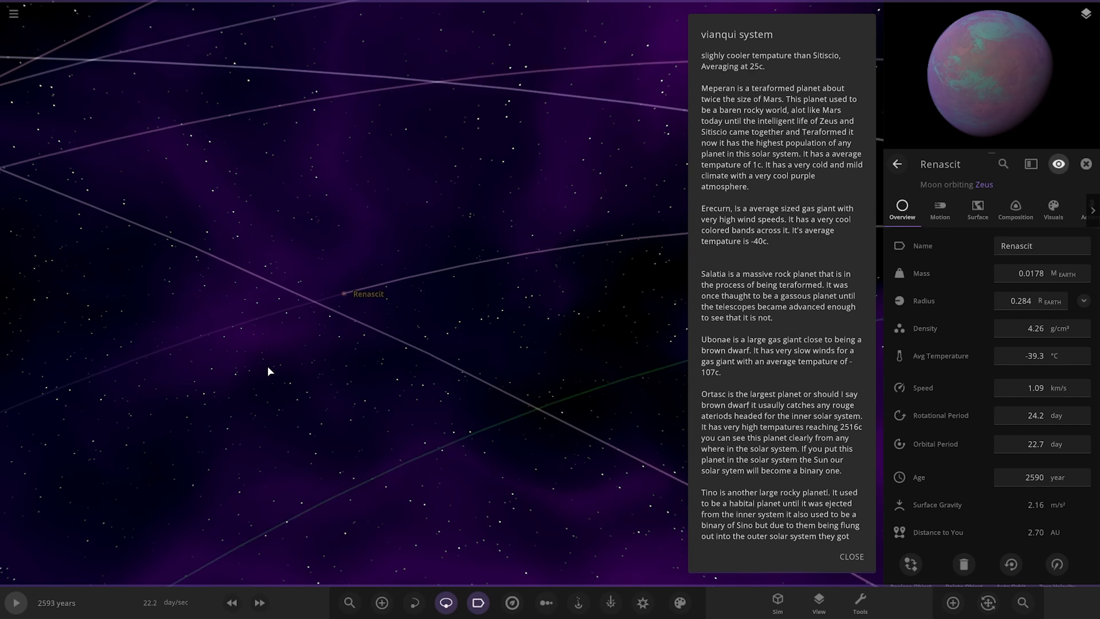
scroll("down", 3)
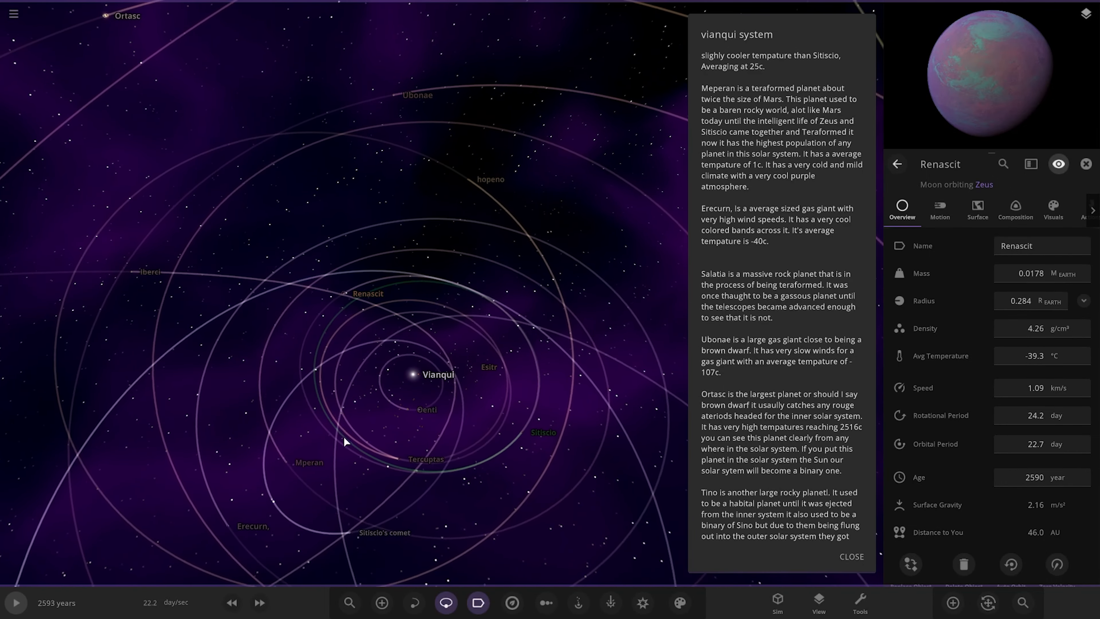
left_click(1085, 163)
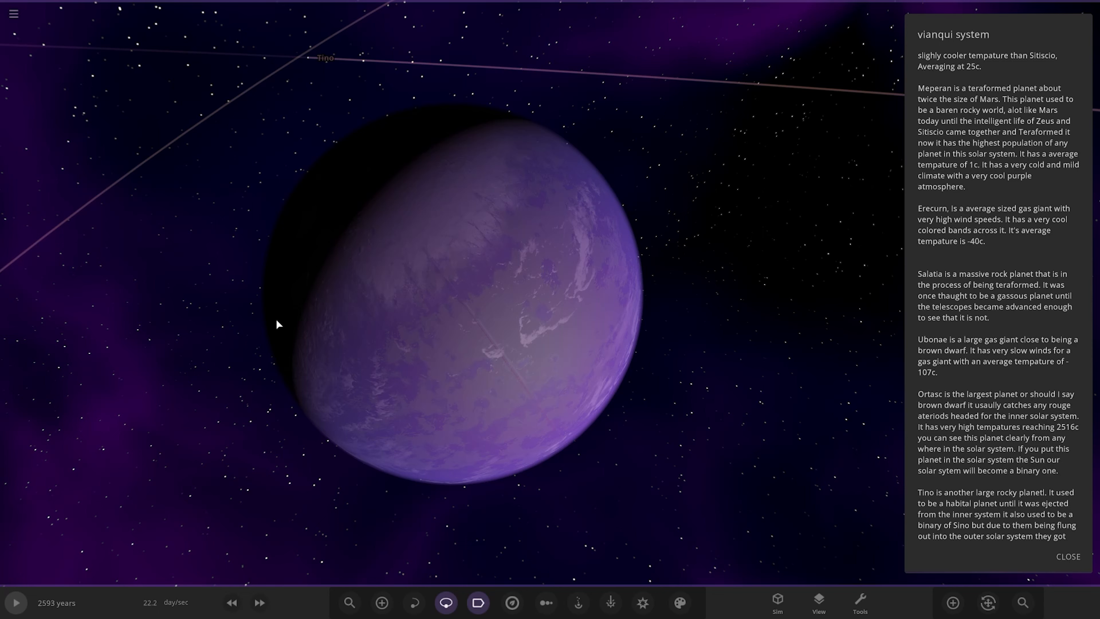
Select Mperan's moon Eranax to show its Overview, then move on toward gas giant Erecurn
scroll("down", 3)
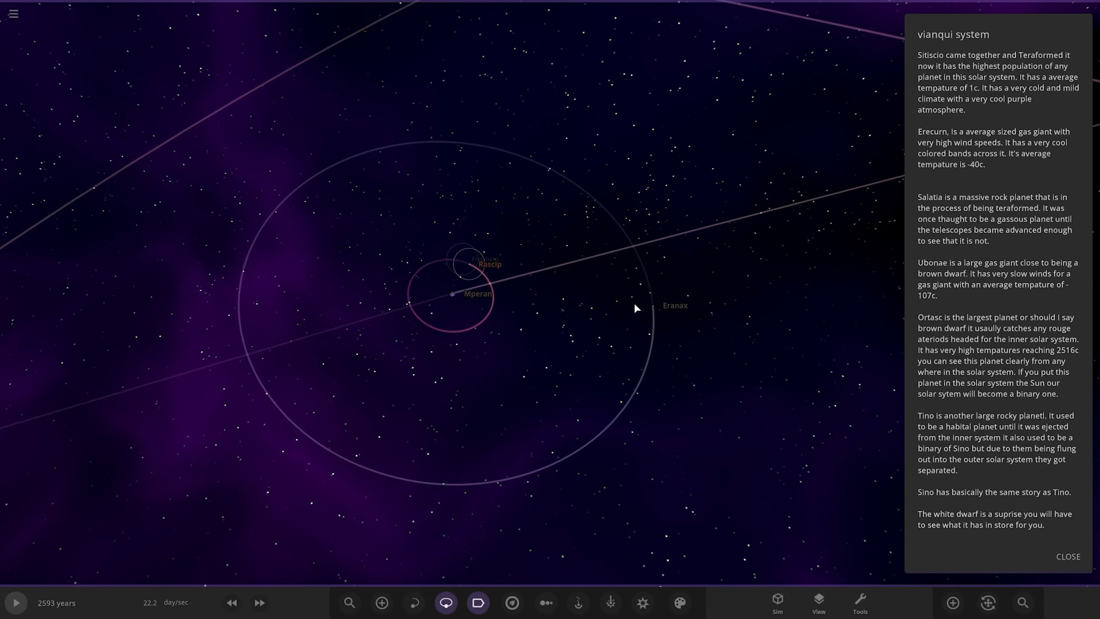
left_click(674, 306)
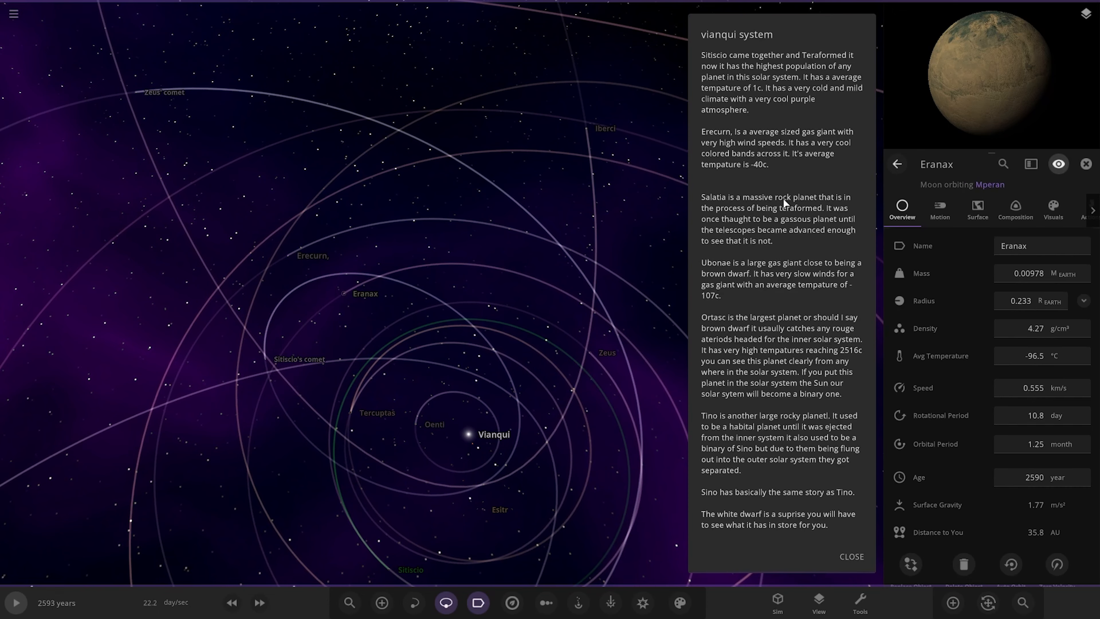
scroll("up", 3)
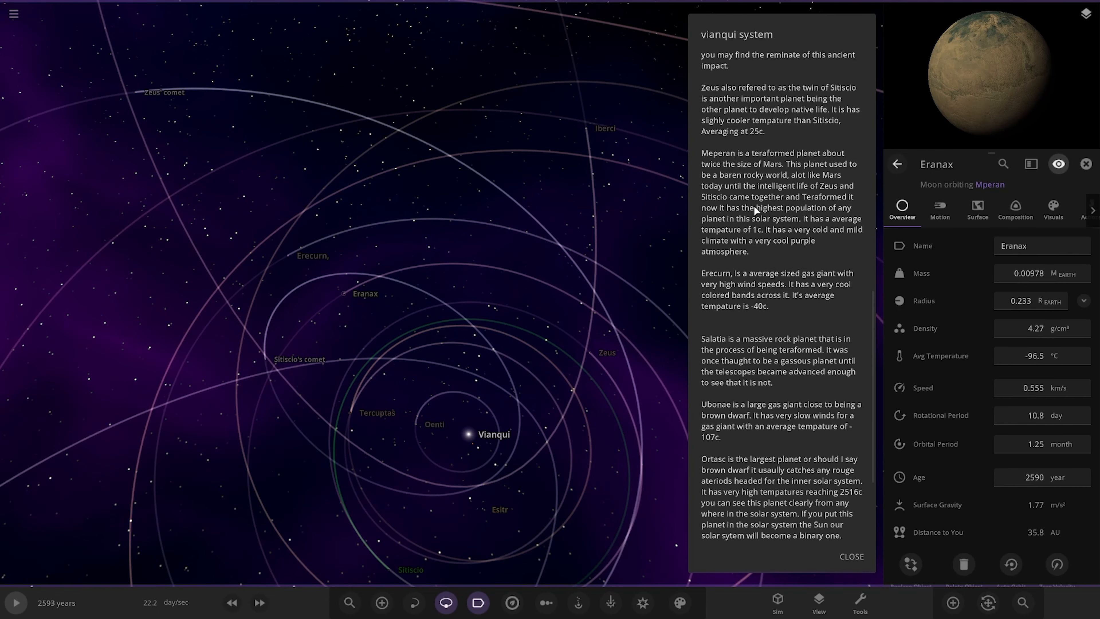
mouse_move(743, 303)
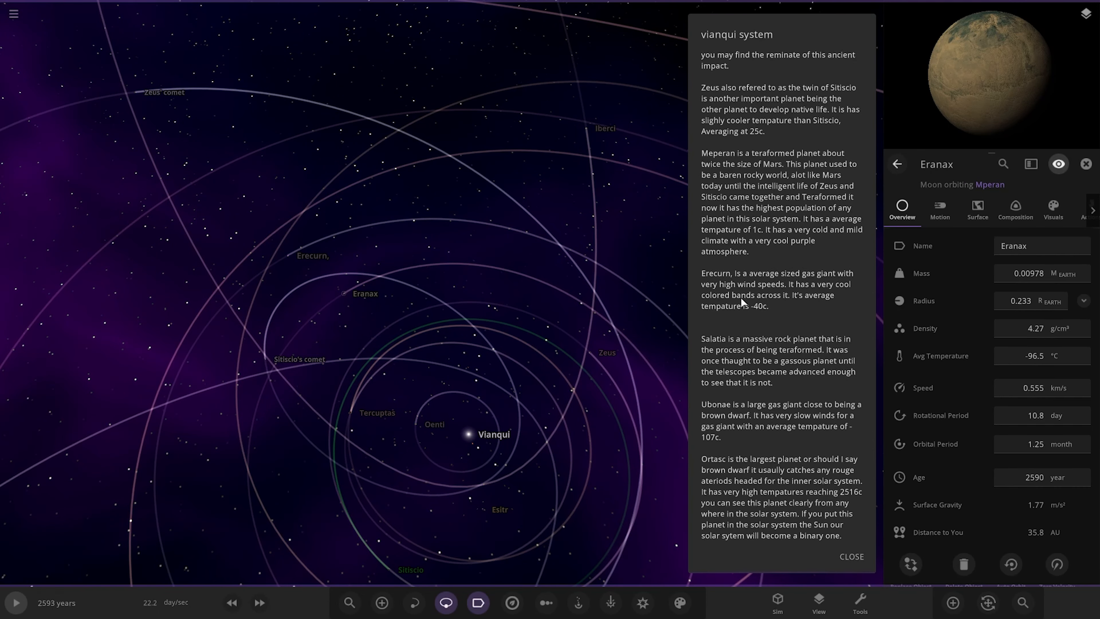
mouse_move(799, 196)
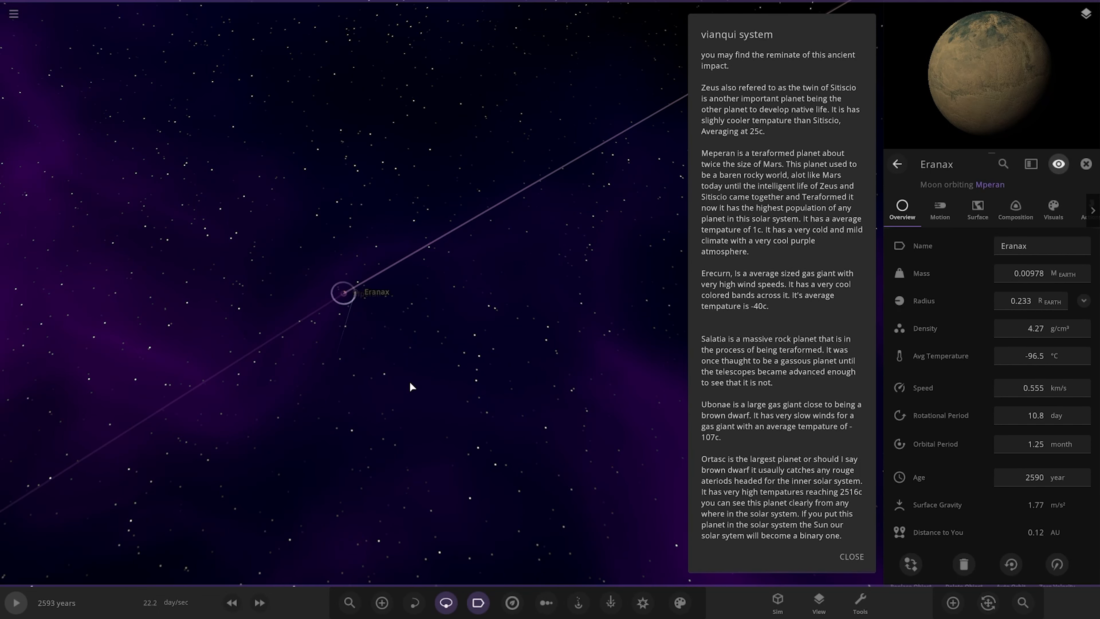
scroll("down", 3)
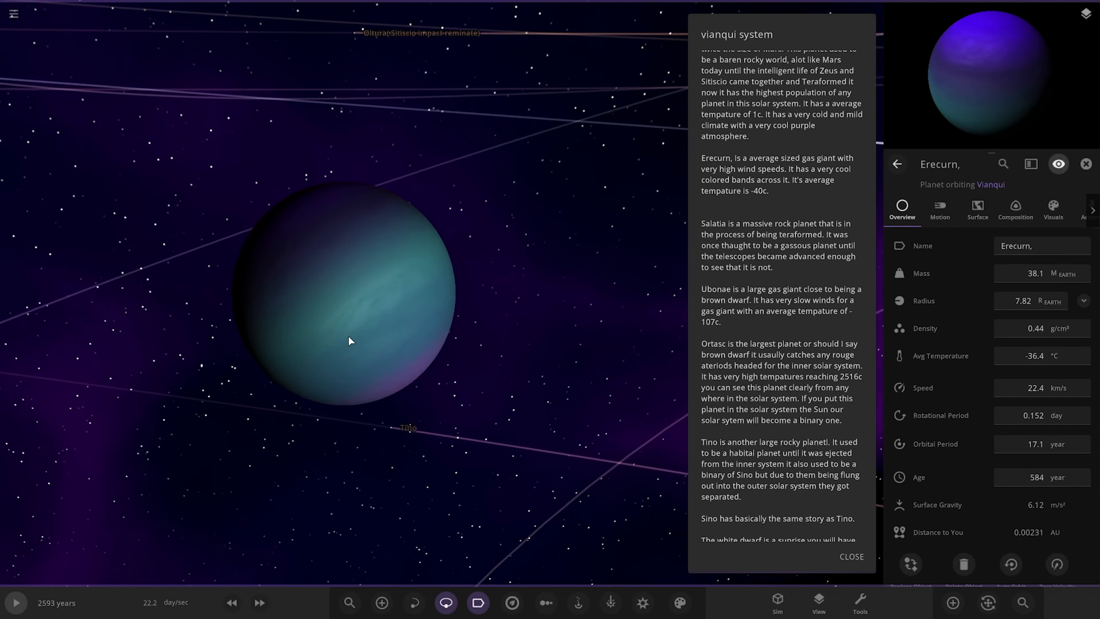
Select Erecurn's moon Cis Tu to show its Overview, then zoom back out to the whole system
scroll("up", 3)
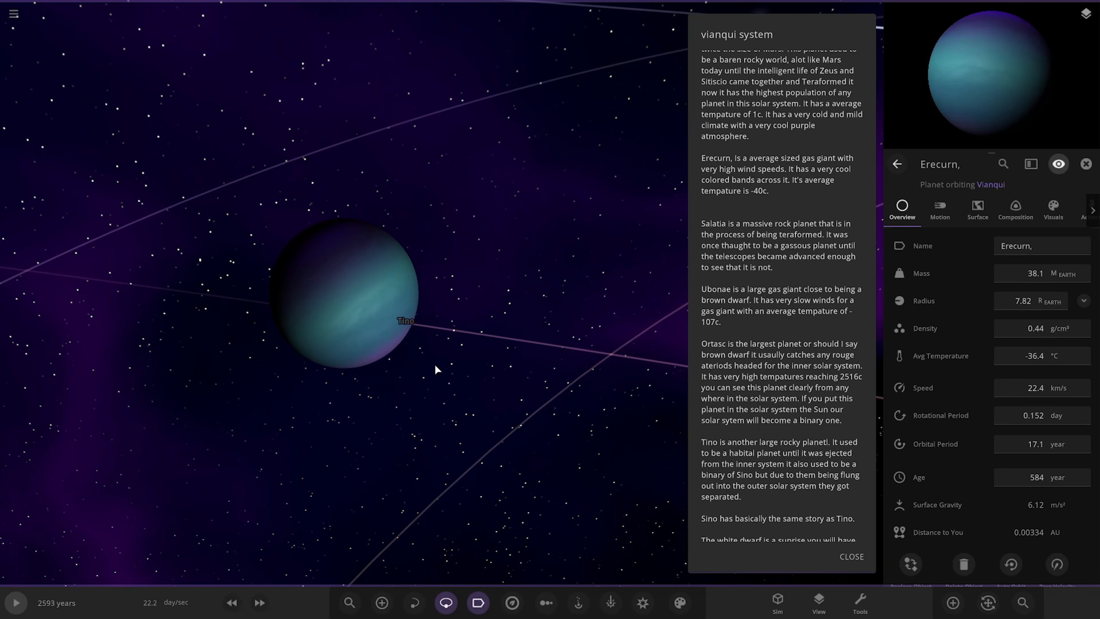
left_click(344, 293)
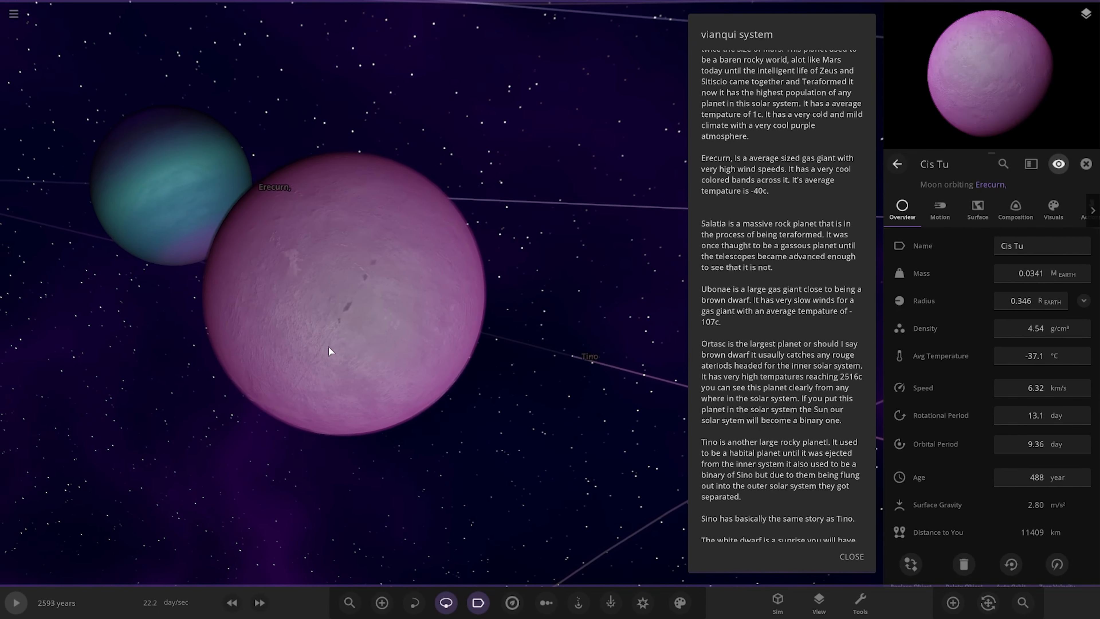
scroll("down", 3)
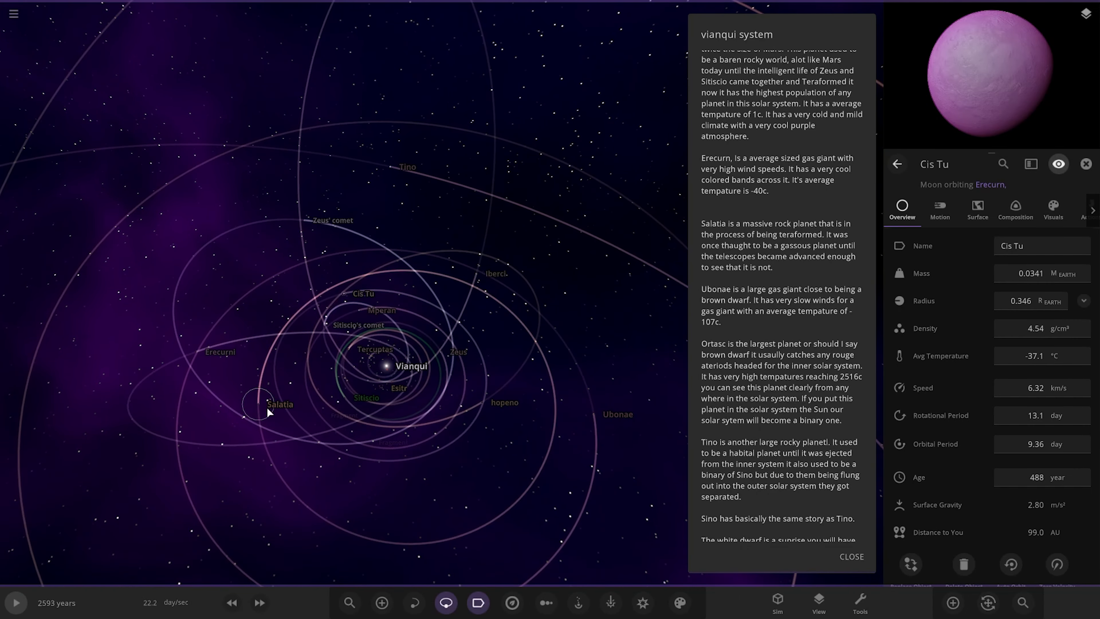
Select the terraformed rock planet Salatia to show its Overview, then zoom toward gas giant Ubonae
left_click(264, 409)
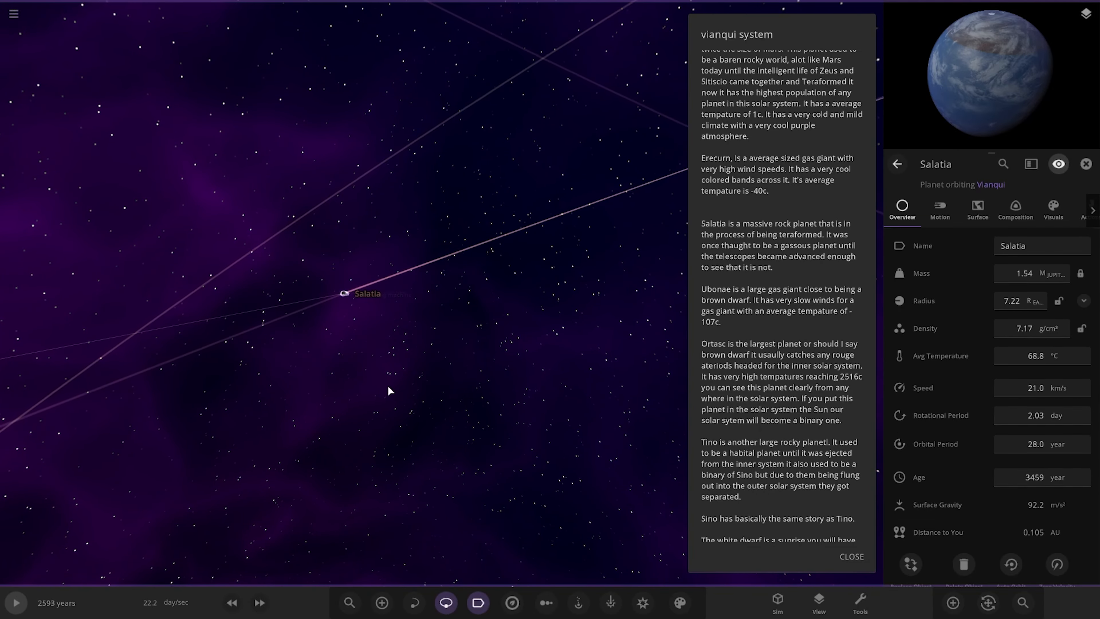
scroll("down", 3)
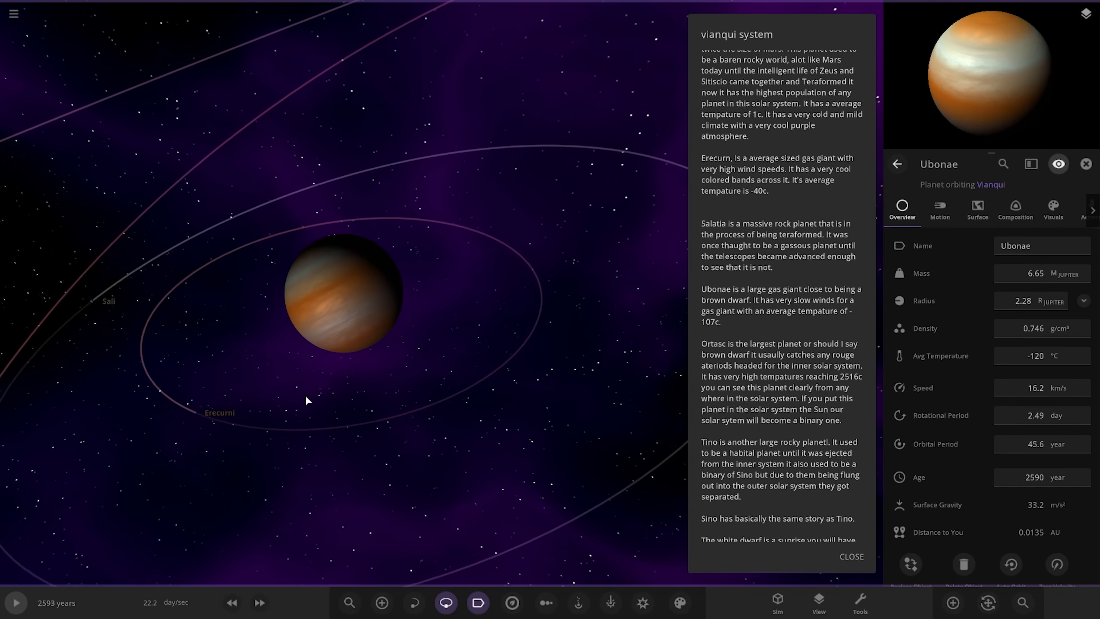
Select Ubonae's moons Sali and then Rtascina to show their Overview panels
left_click(96, 304)
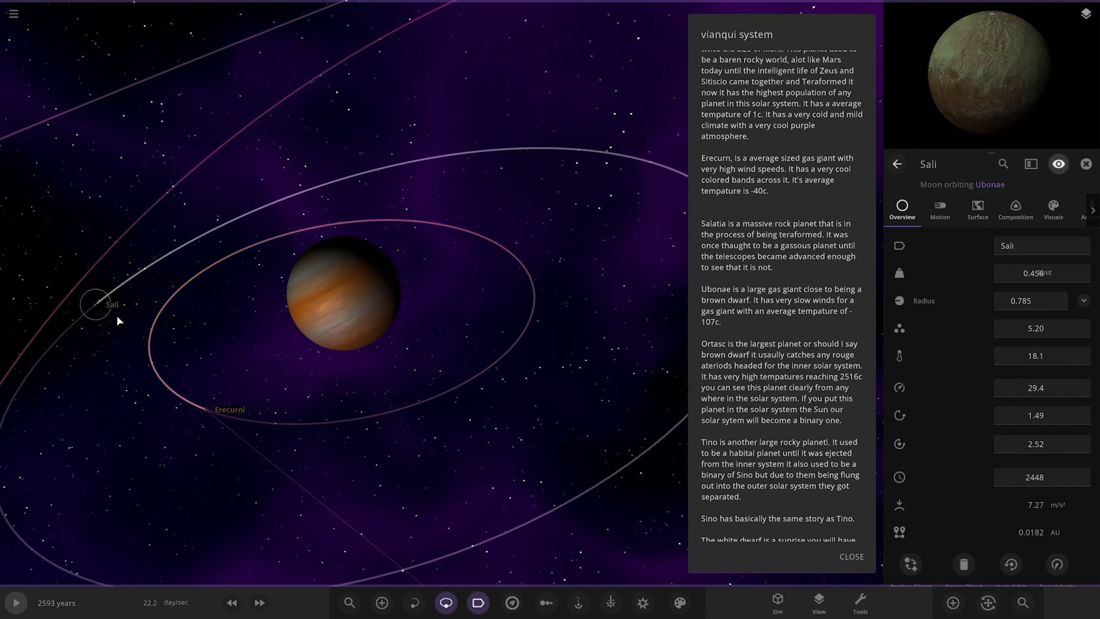
left_click(273, 400)
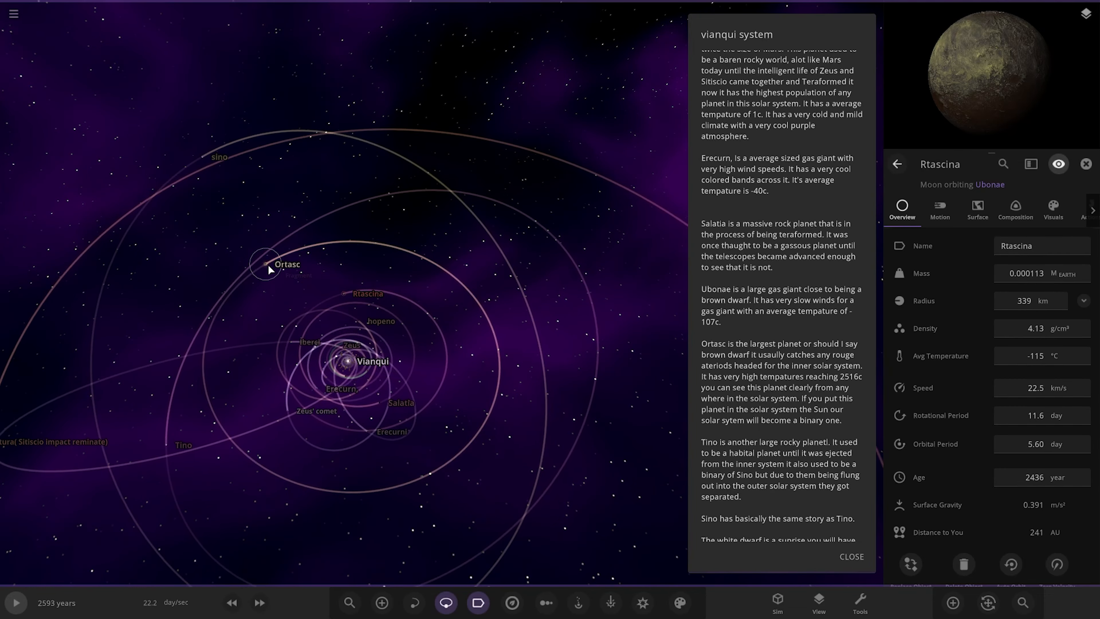
Focus on the brown dwarf Ortasc, then view its moons kplui and Plunx in turn
left_click(287, 263)
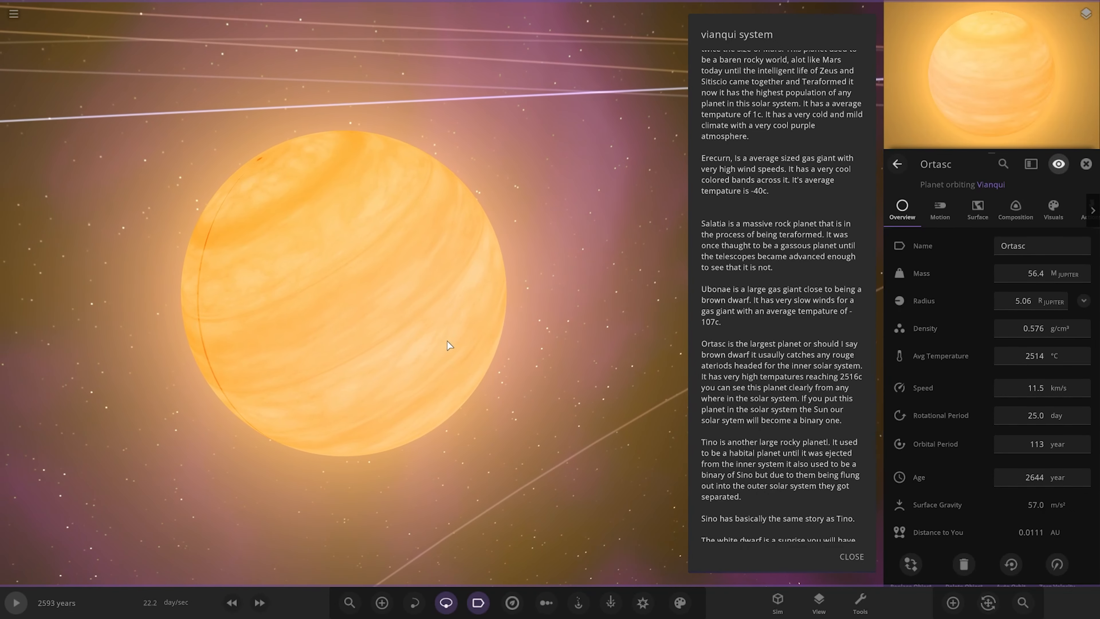
mouse_move(746, 297)
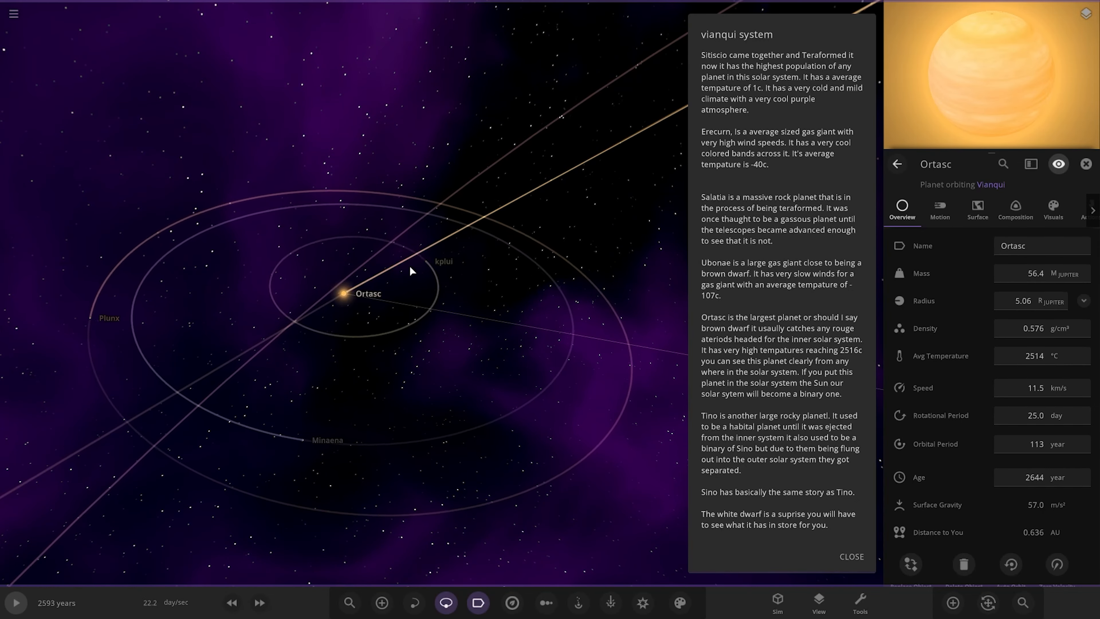
left_click(434, 261)
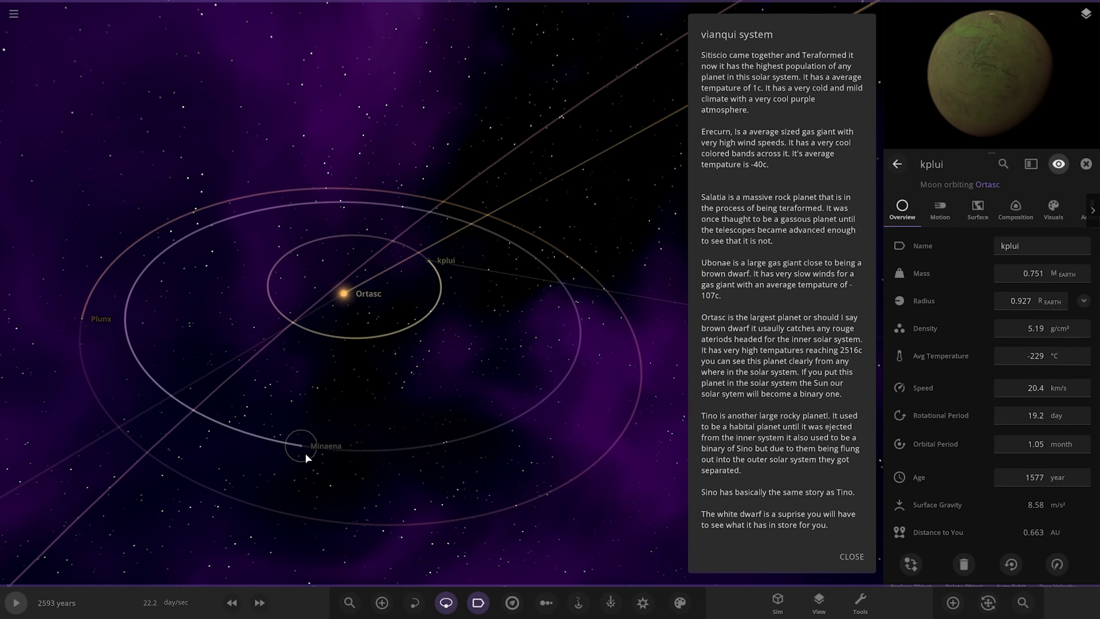
left_click(300, 446)
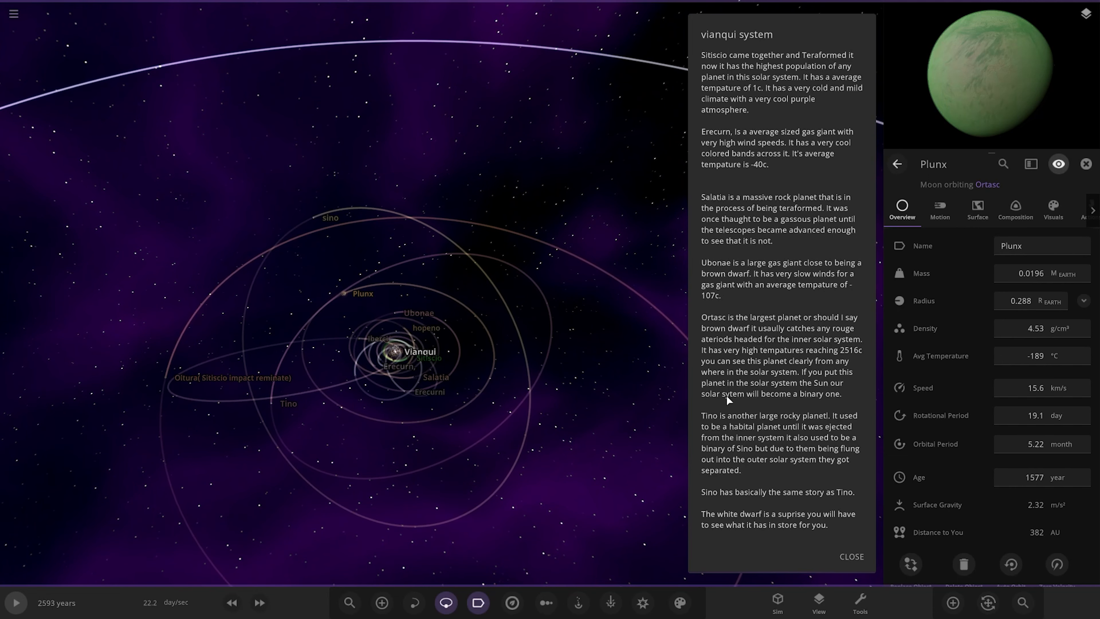
mouse_move(274, 409)
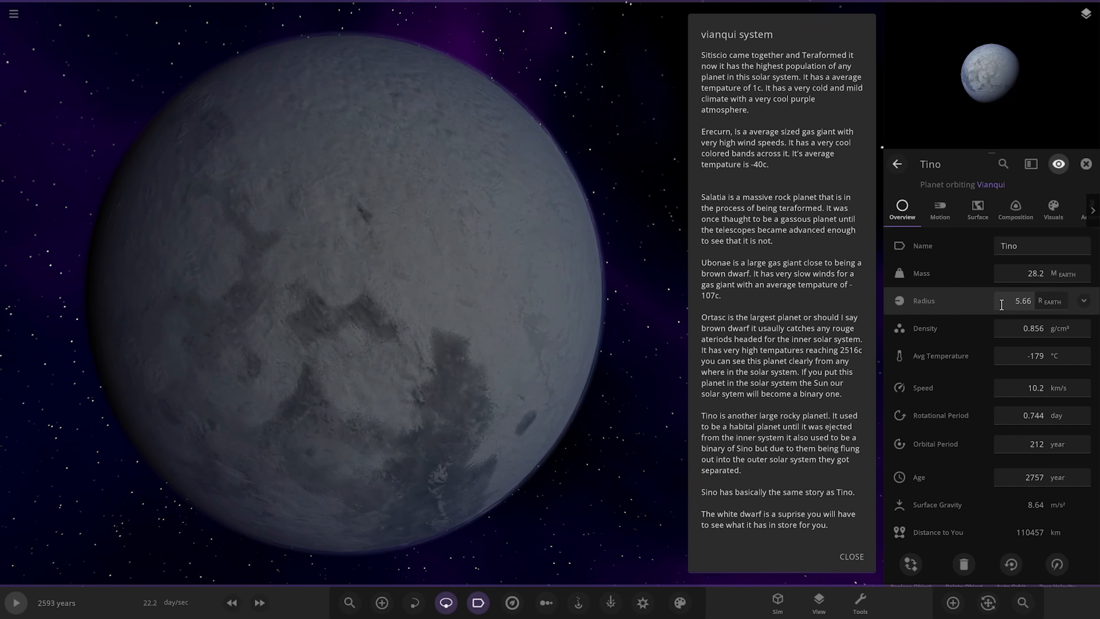
mouse_move(985, 94)
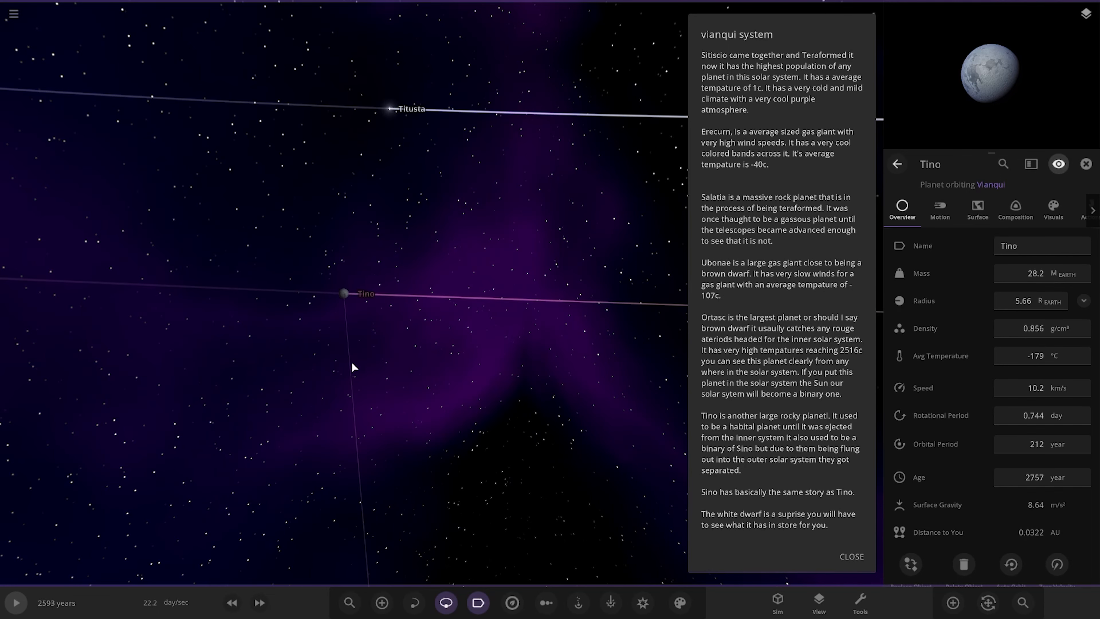
Zoom out from Tino to the full system and select the rocky planet sino to view its details
scroll("down", 3)
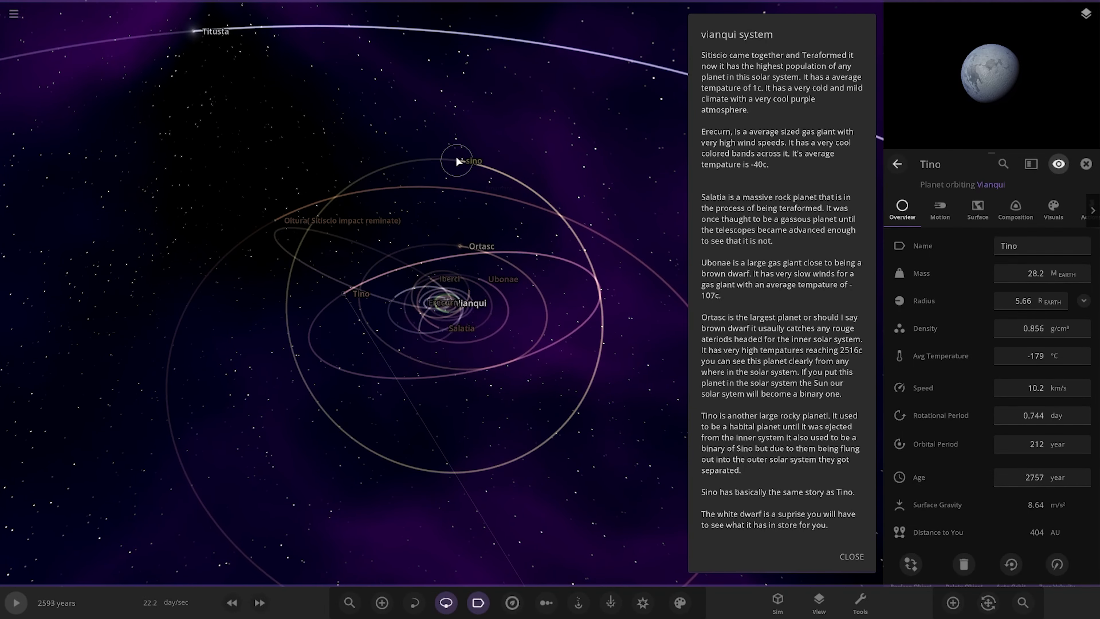
left_click(457, 160)
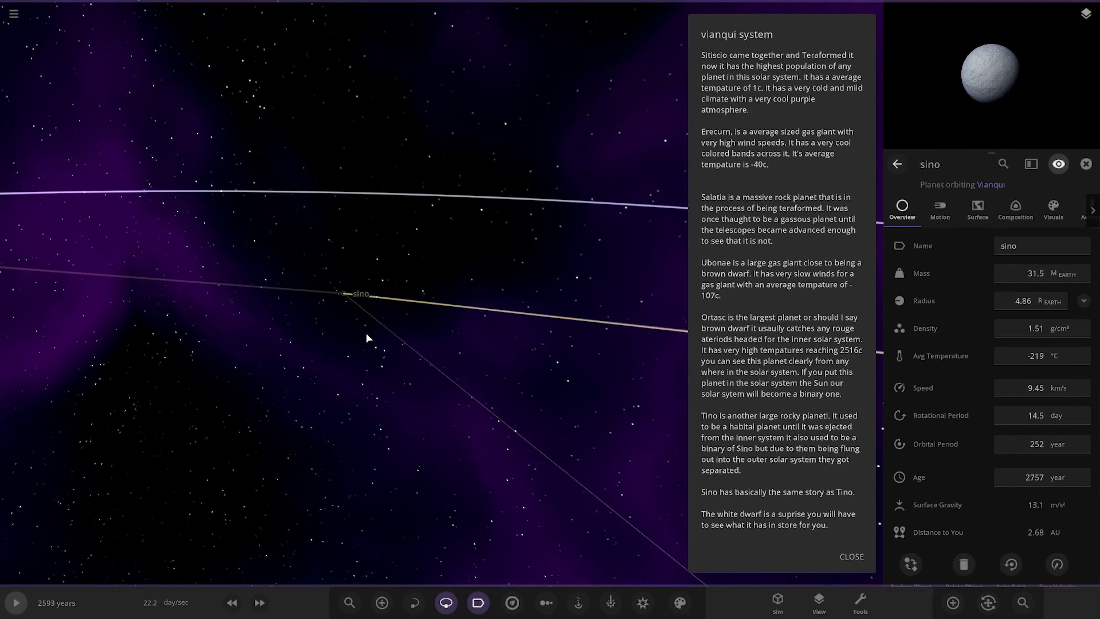
scroll("down", 3)
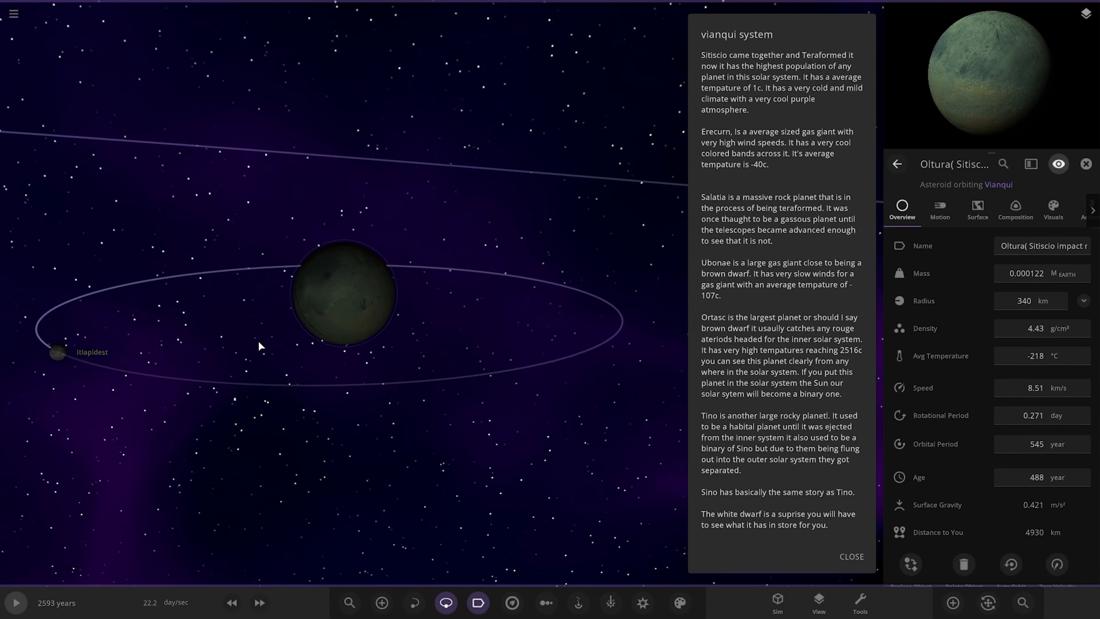
Select Oltura's satellite Itiapidest and zoom out toward Sitiscio's comet
left_click(56, 353)
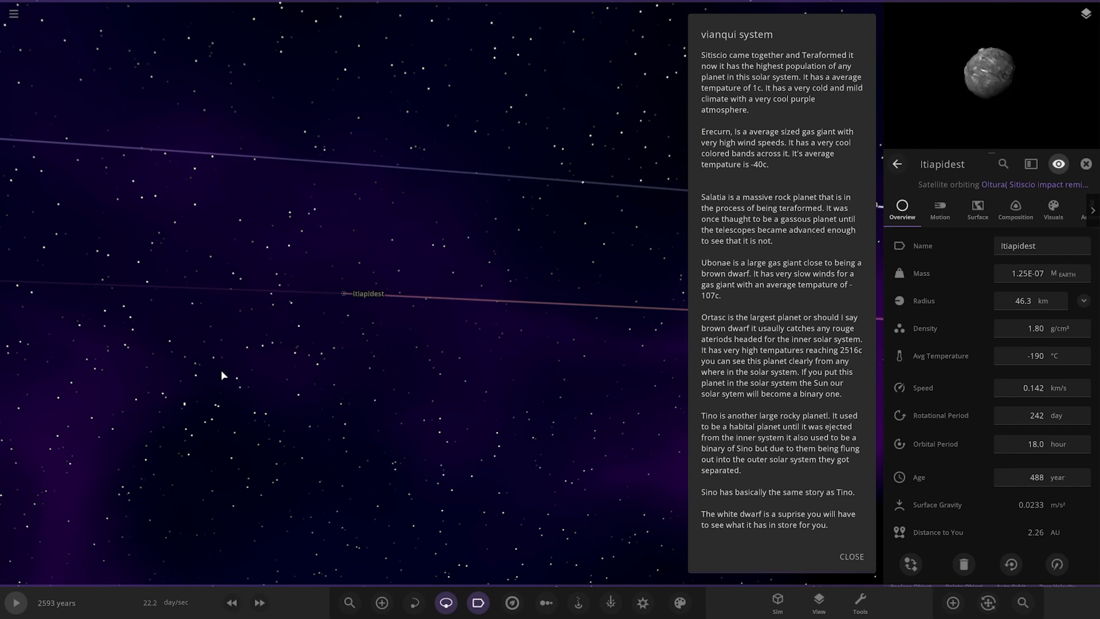
scroll("down", 3)
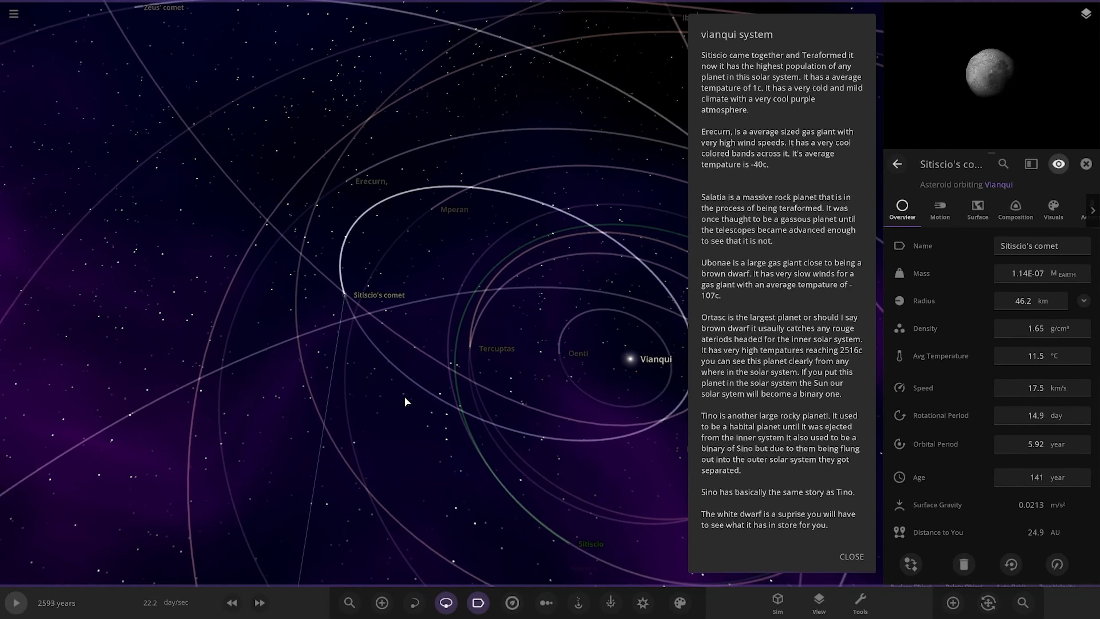
scroll("down", 3)
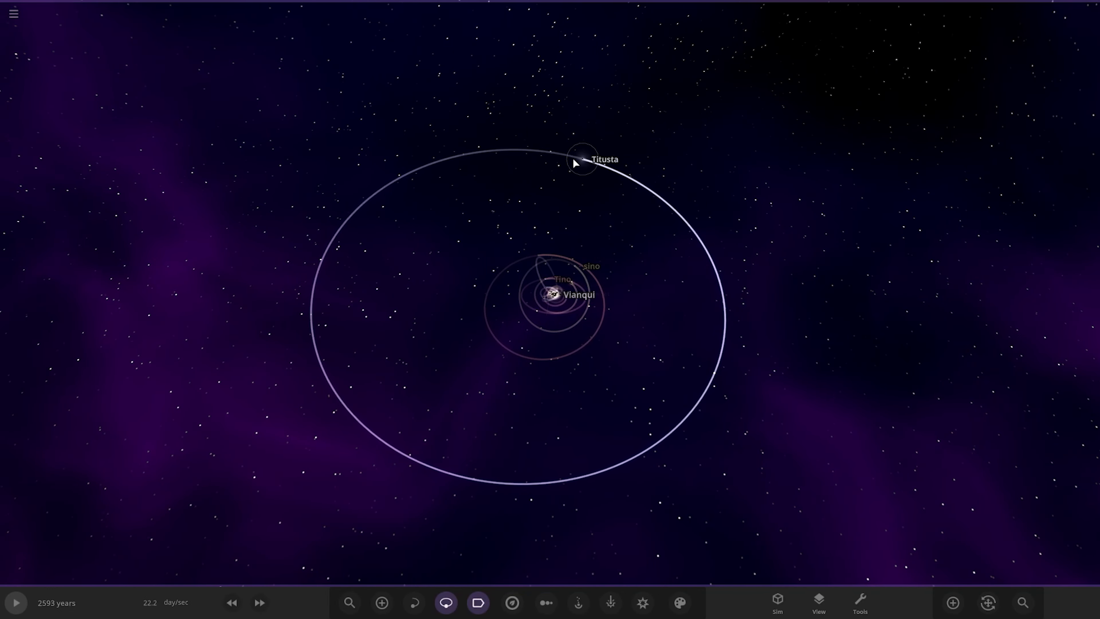
Select the white dwarf Titusta and its satellite The Great explorer, then view Tercuptas's internal composition
left_click(582, 159)
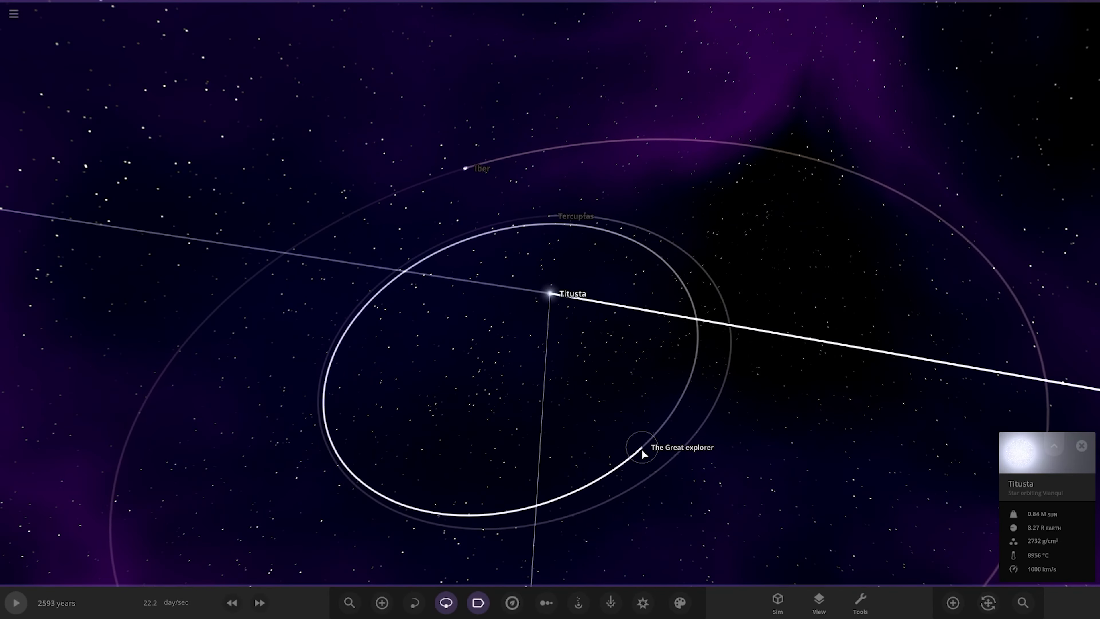
left_click(632, 447)
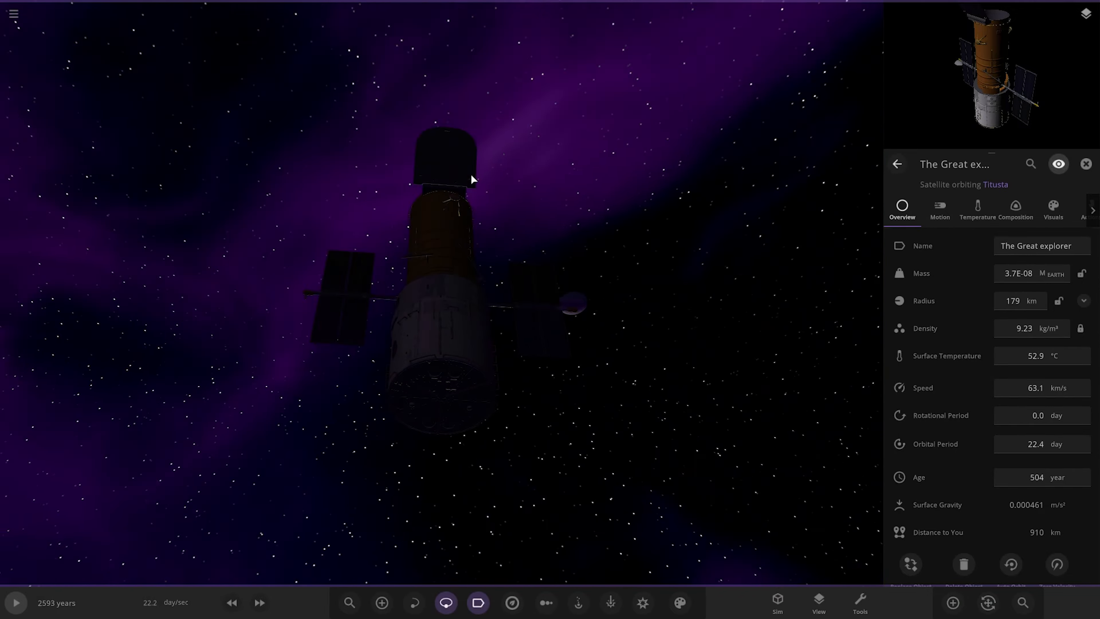
scroll("down", 3)
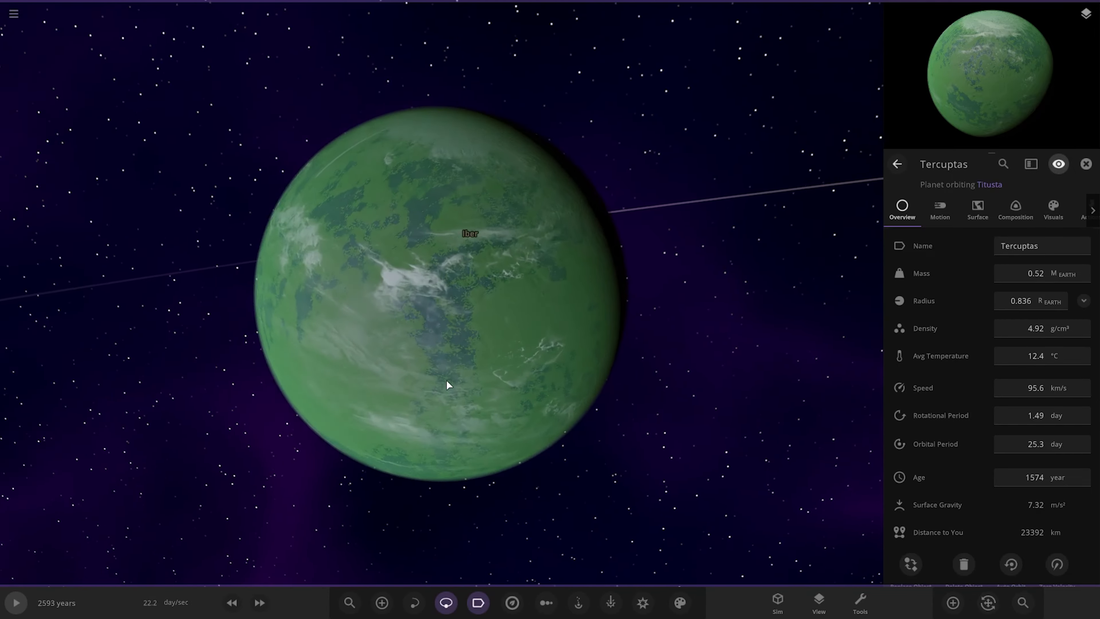
left_click(1015, 210)
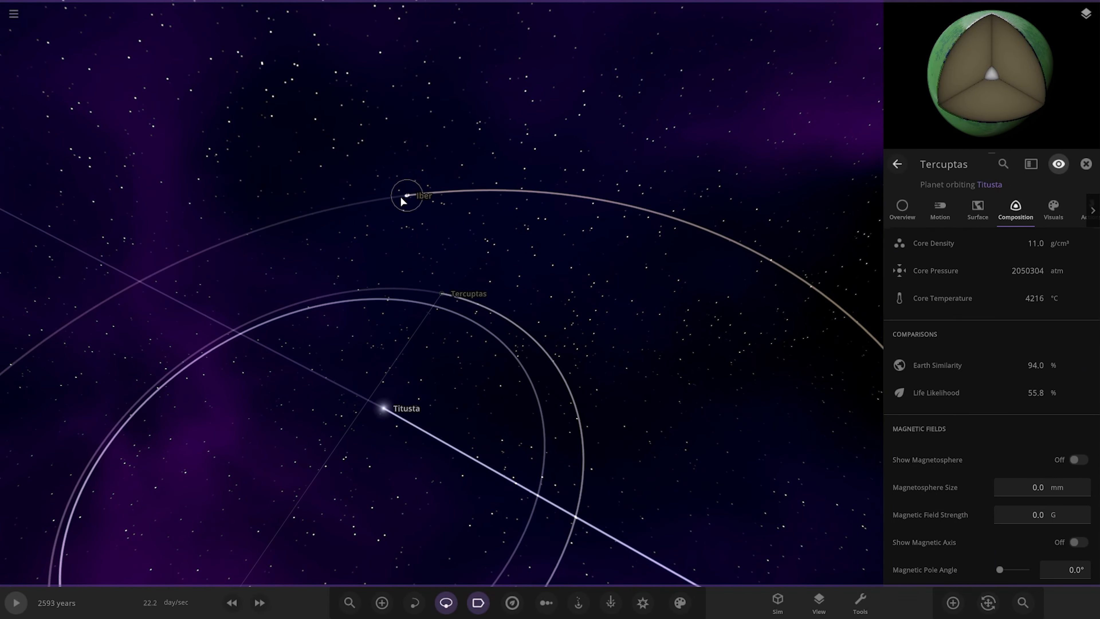
View the ringed planet Iber and its War Fragment satellite, then bring up the system charts
left_click(406, 195)
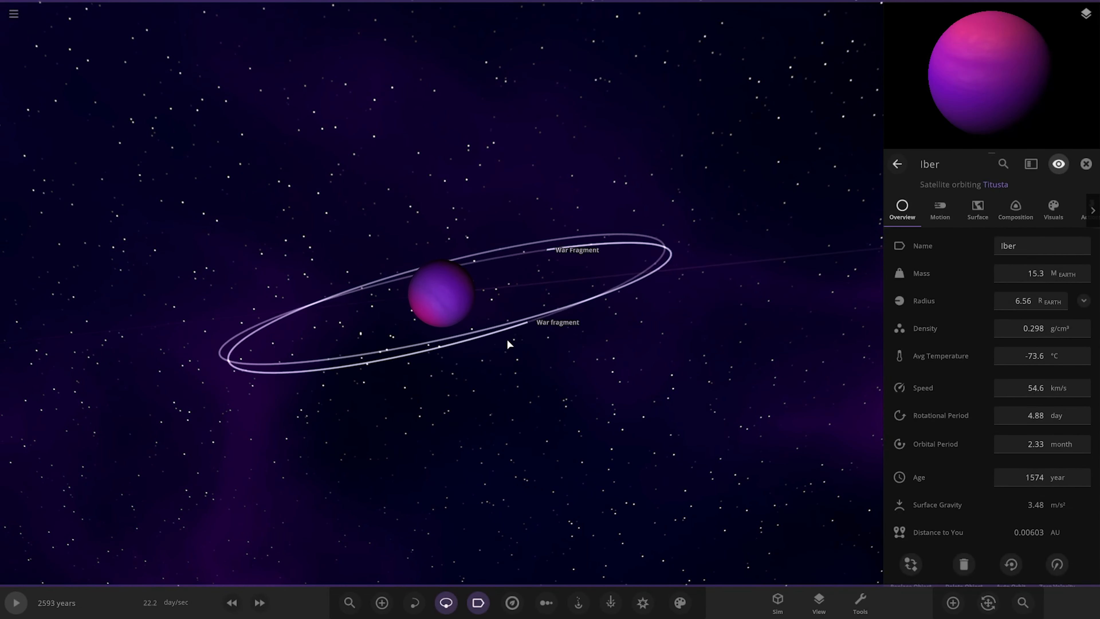
left_click(558, 322)
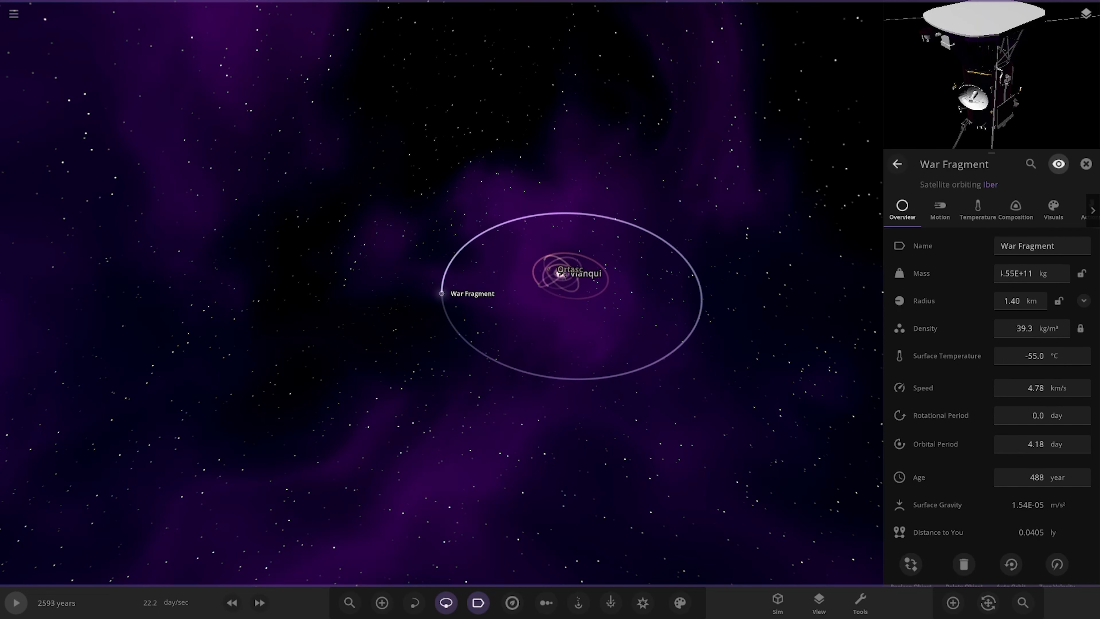
mouse_move(422, 515)
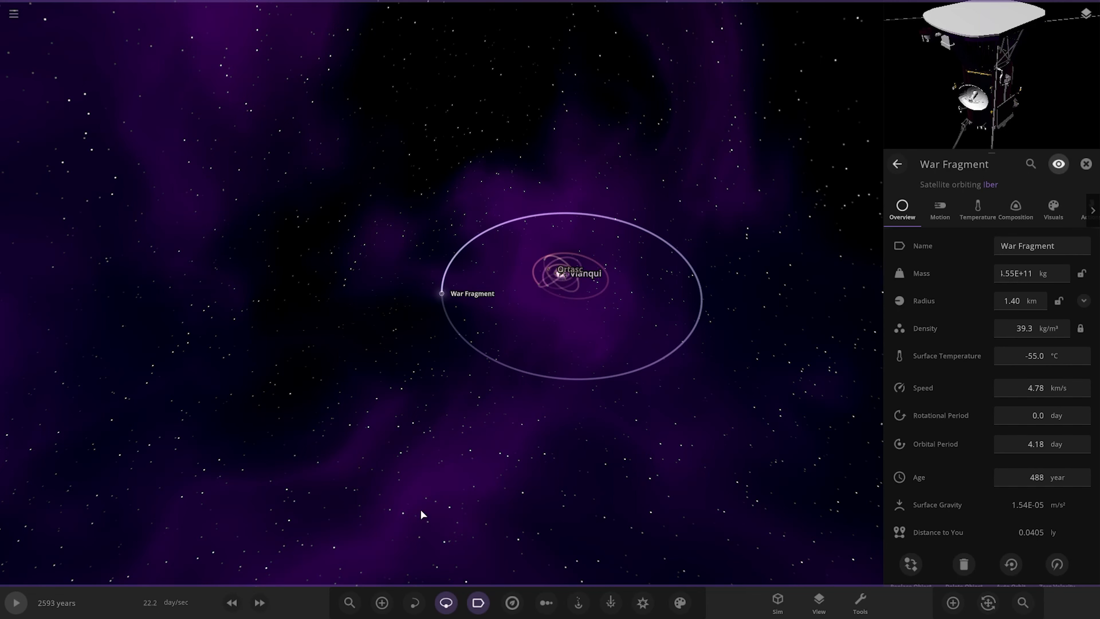
left_click(545, 602)
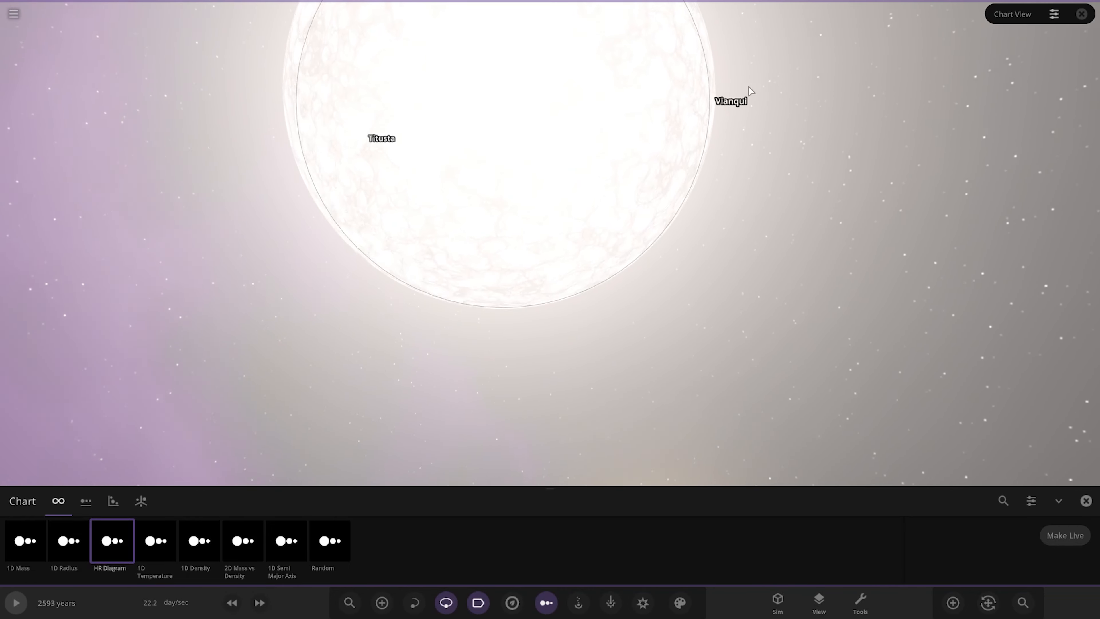
Line up all bodies by radius in the 1D Radius chart, then close the chart
left_click(68, 540)
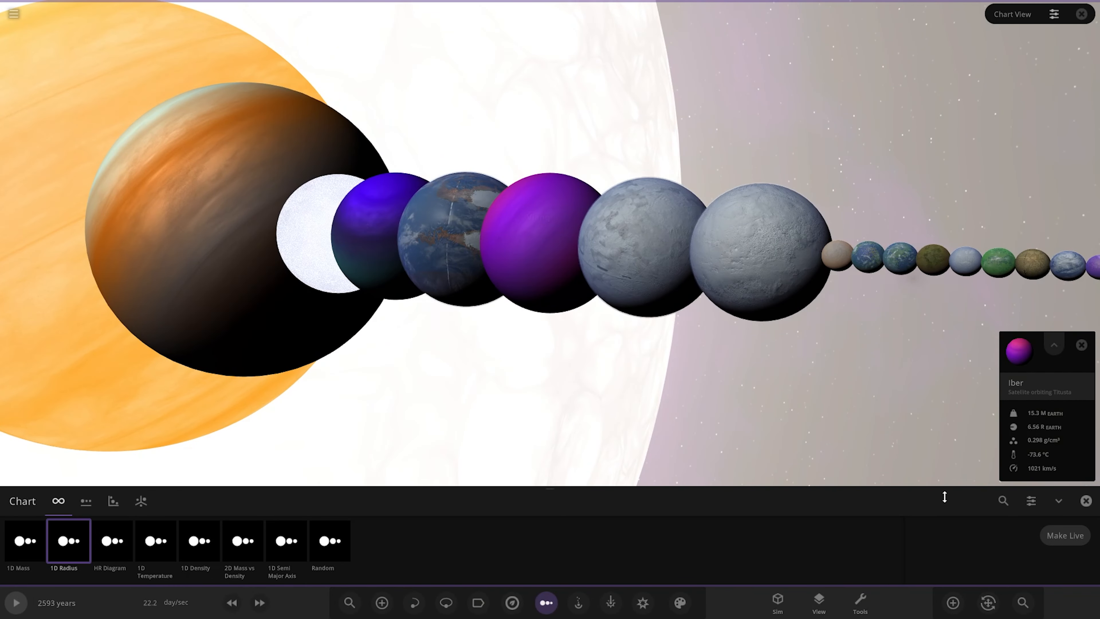
left_click(1081, 345)
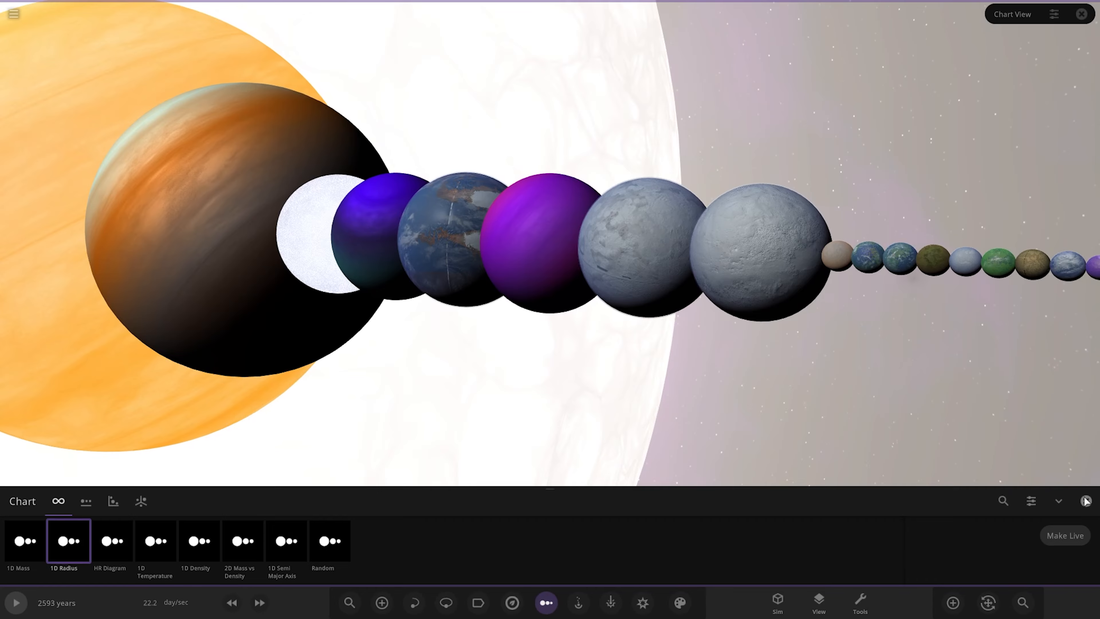